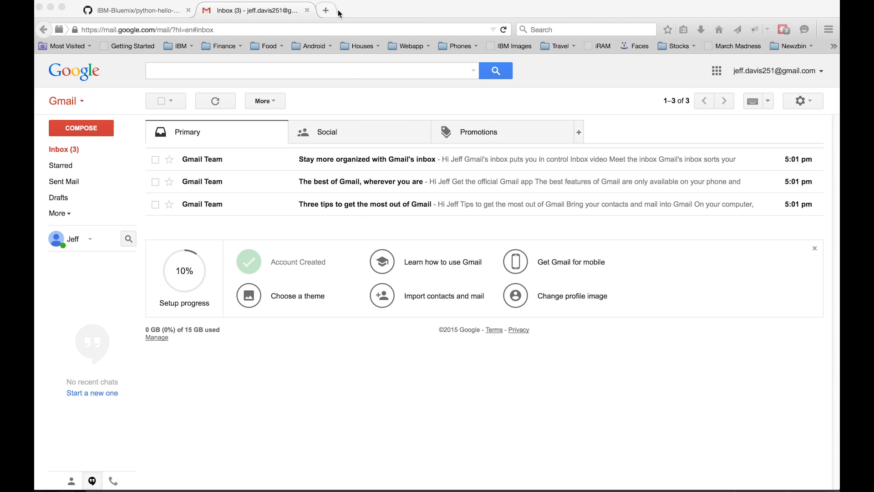
Load bluemix.net/ in a fresh browser tab and start the Sign Up flow
left_click(326, 10)
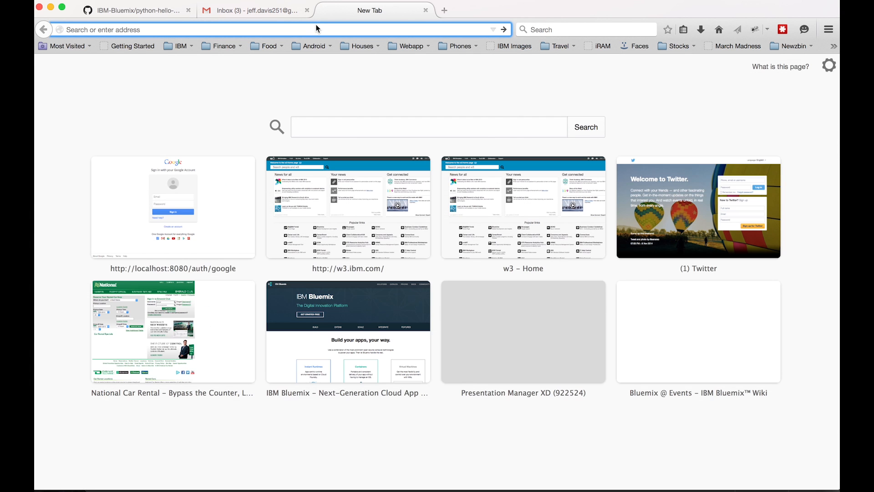
type("bluemix.net/")
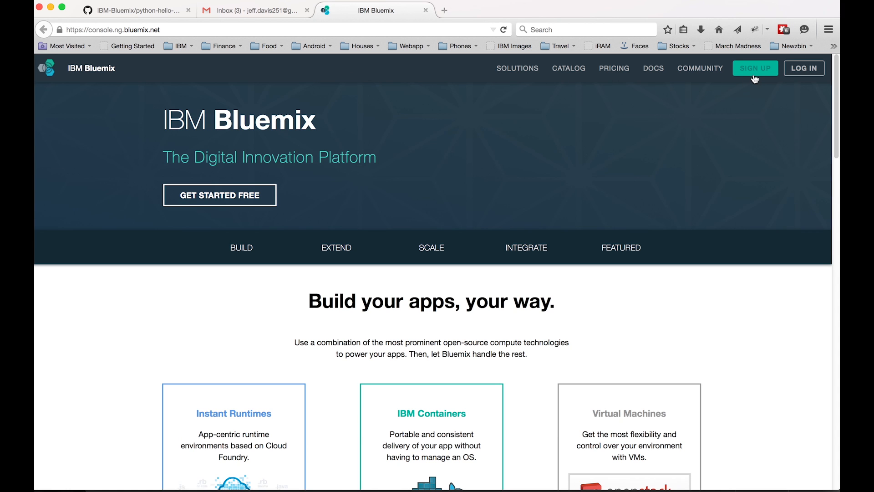
left_click(754, 68)
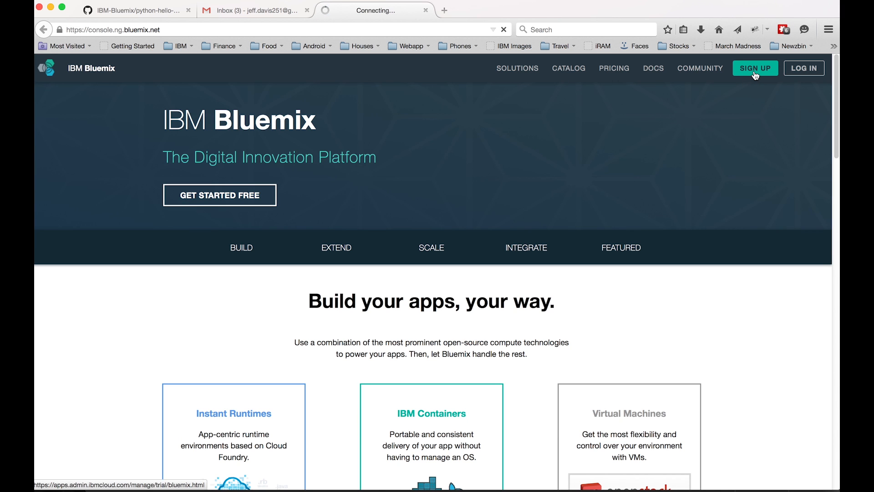
Enter and confirm the primary email address, checking the inbox for it
left_click(754, 67)
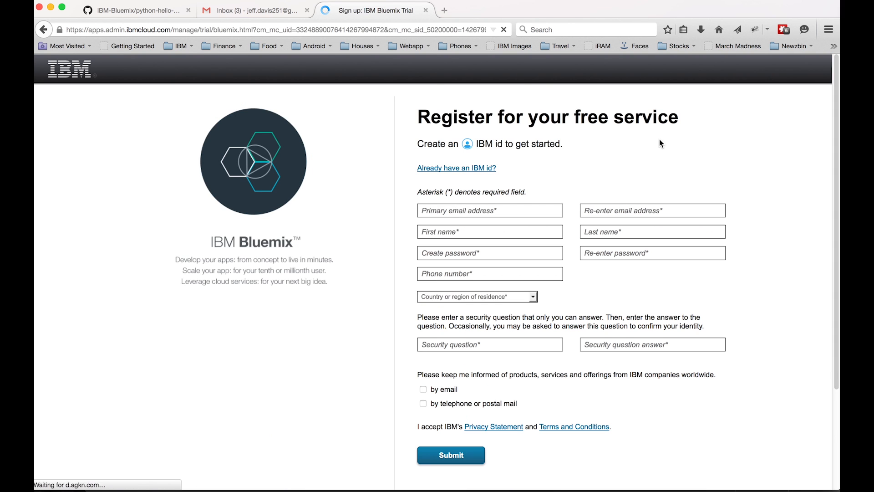
left_click(489, 211)
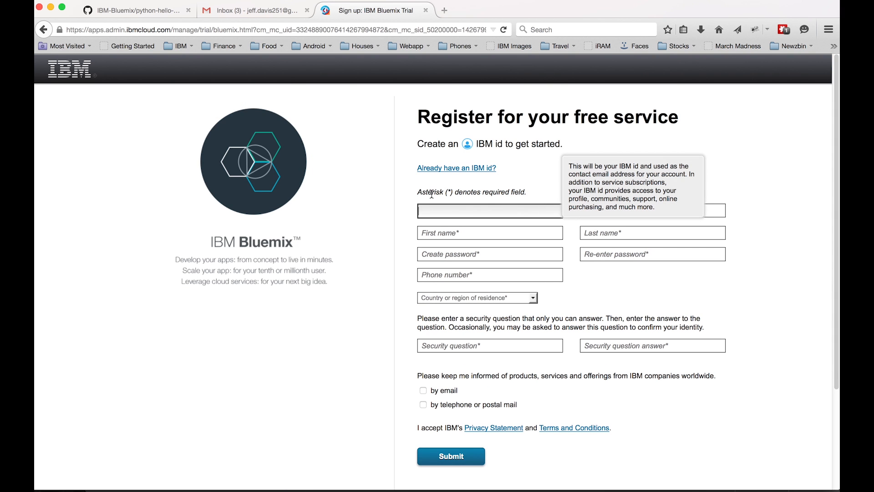
left_click(253, 10)
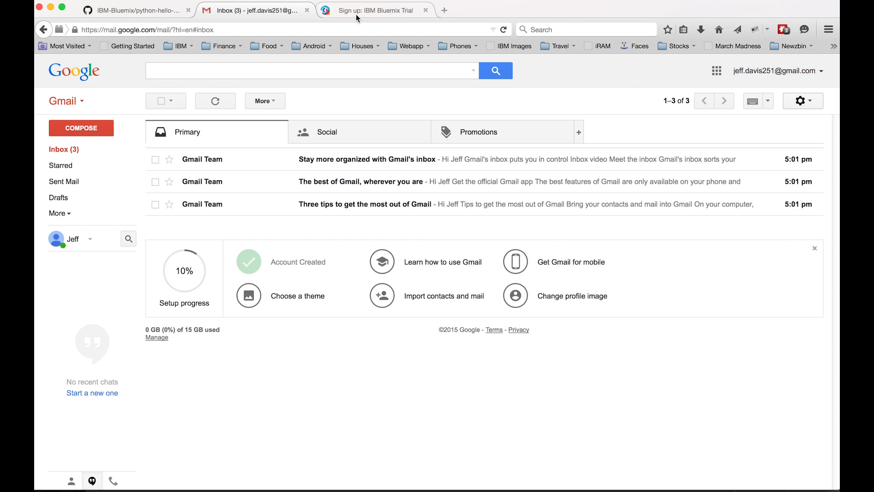
left_click(374, 10)
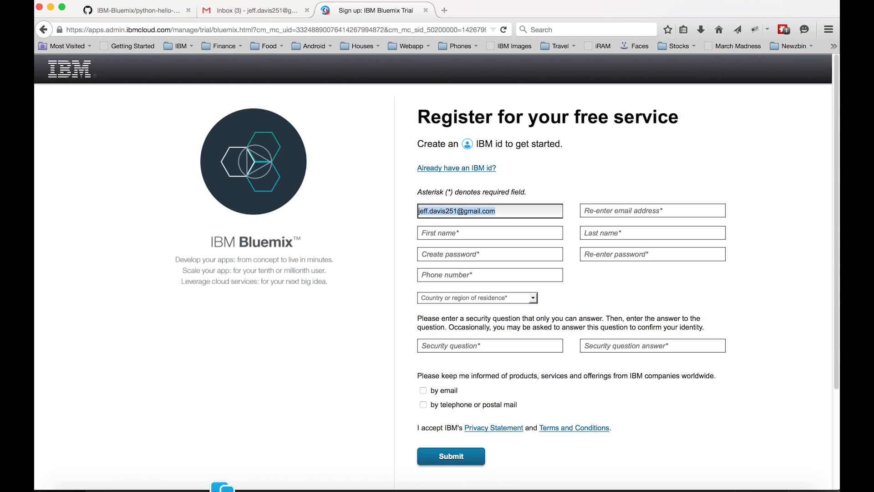
left_click(651, 211)
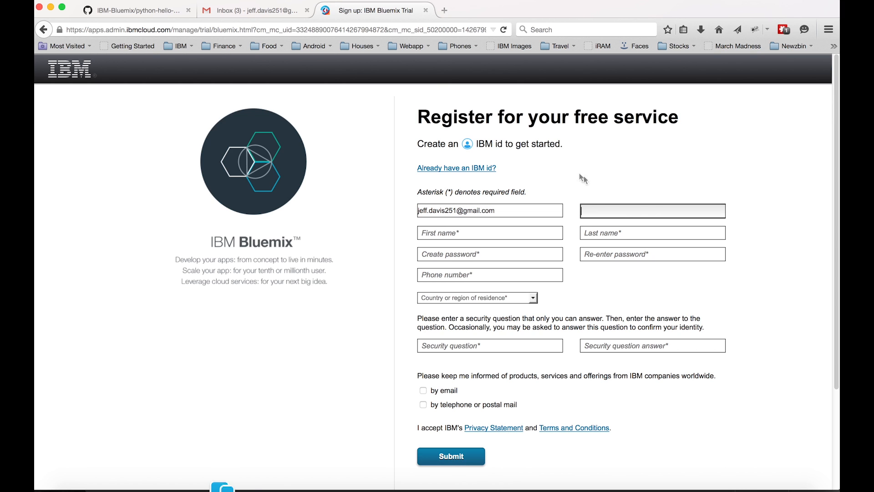
type("Jeff")
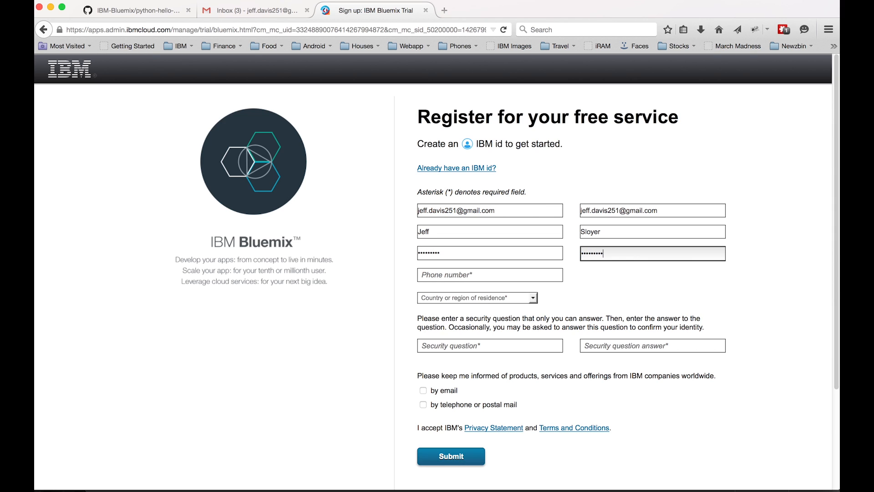
Fill in the phone number, country of residence and security question with its answer
left_click(489, 273)
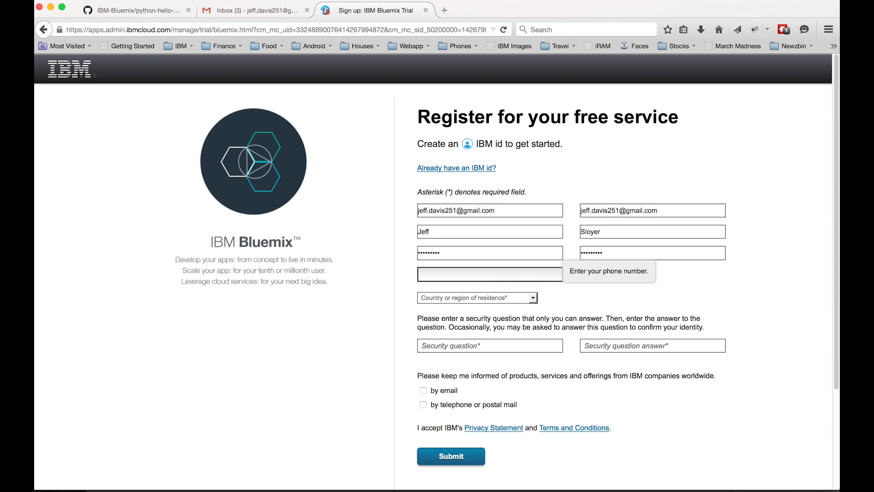
left_click(490, 273)
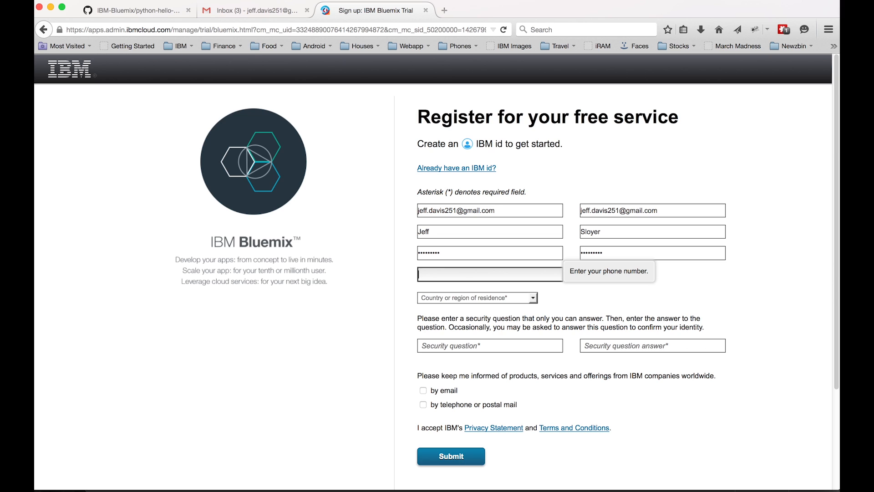
type("919")
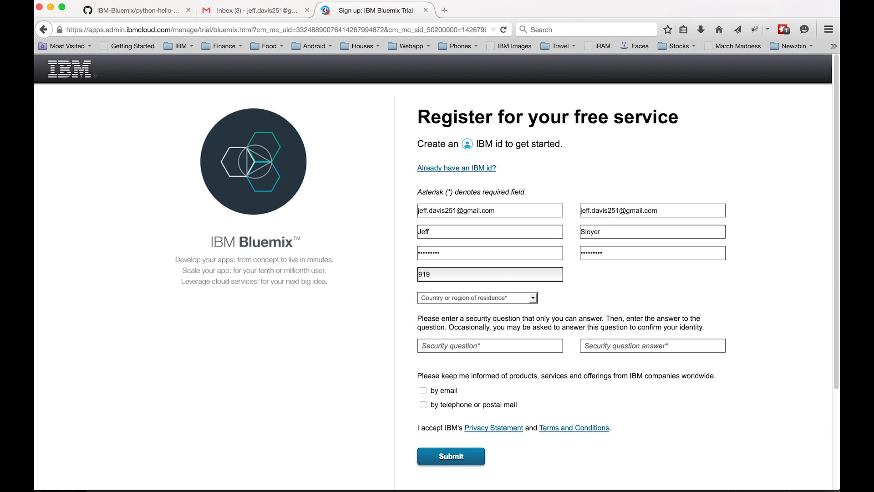
type("254000")
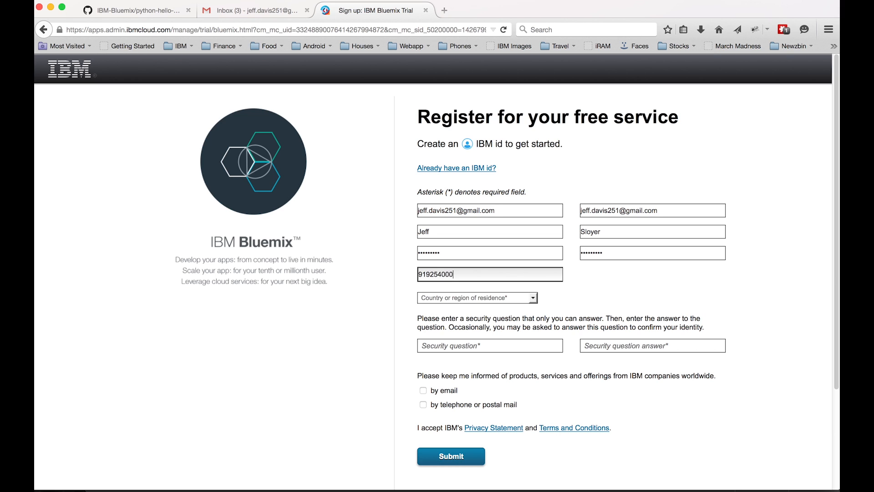
left_click(476, 295)
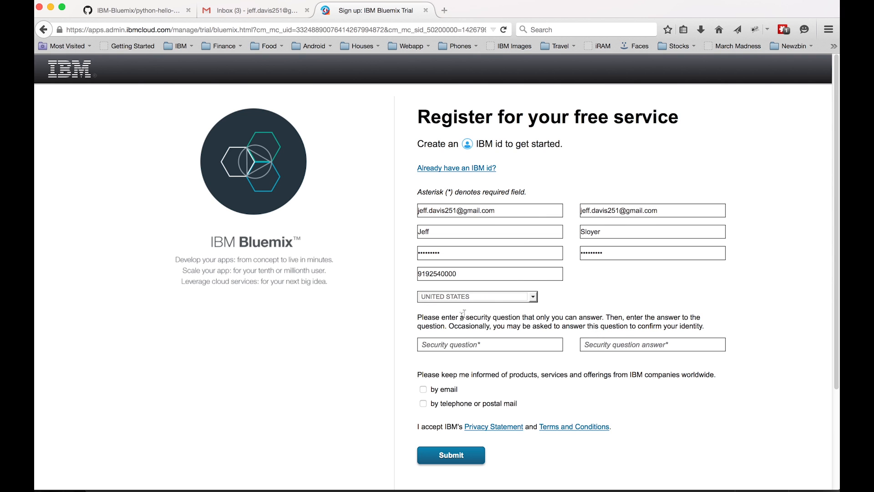
left_click(490, 344)
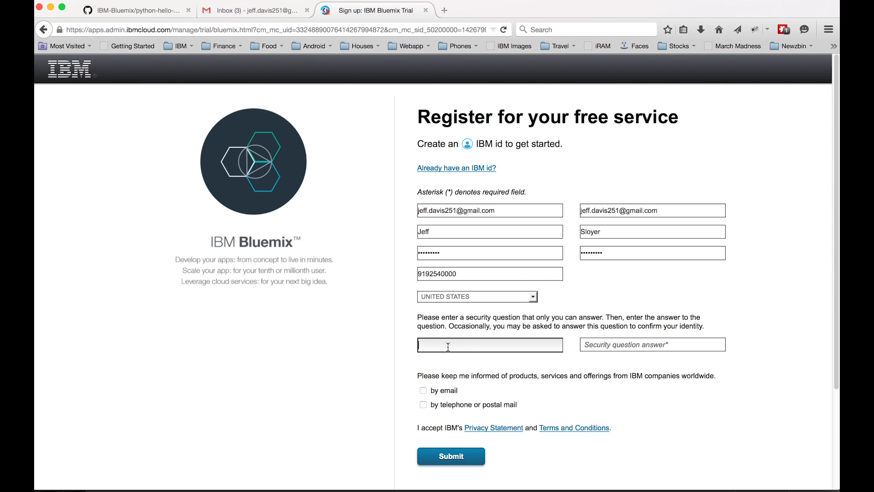
type("what is our cat's")
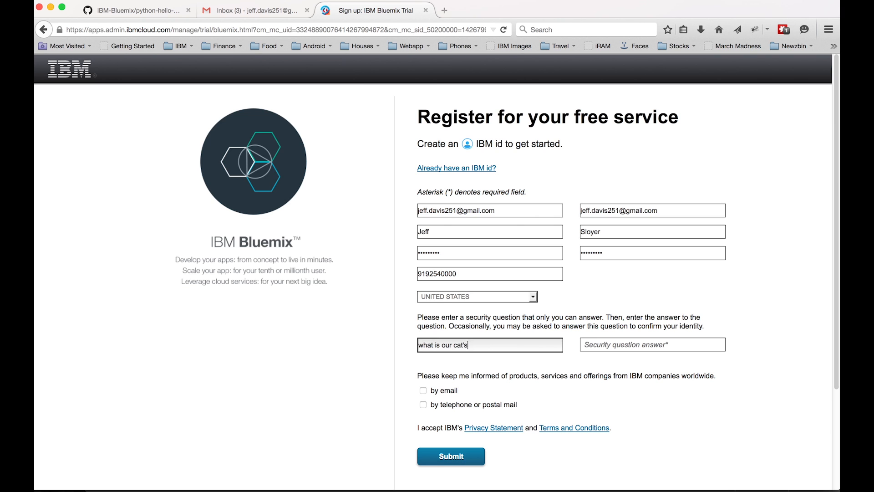
left_click(450, 455)
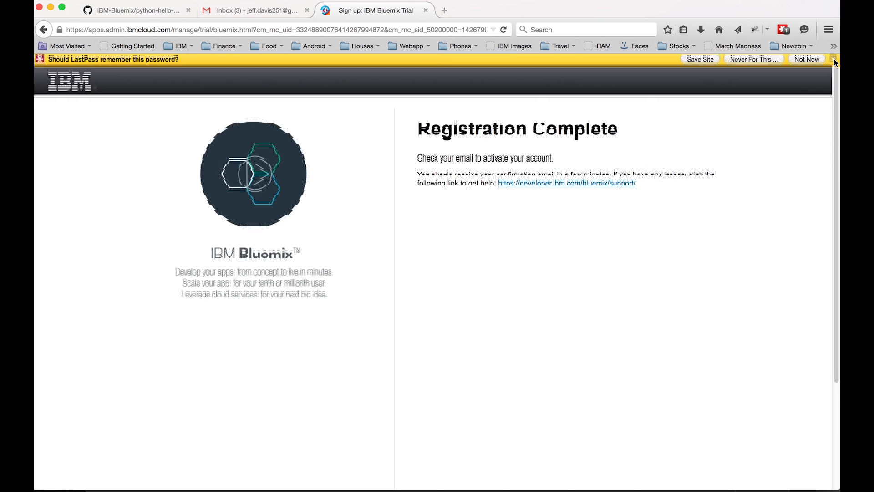
Dismiss the LastPass password prompt and open the Bluemix confirmation email in Gmail
left_click(806, 59)
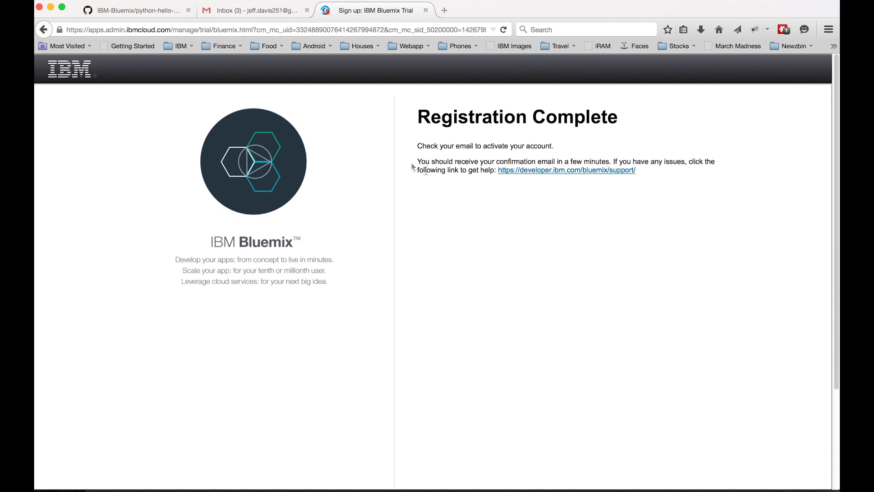
mouse_move(370, 147)
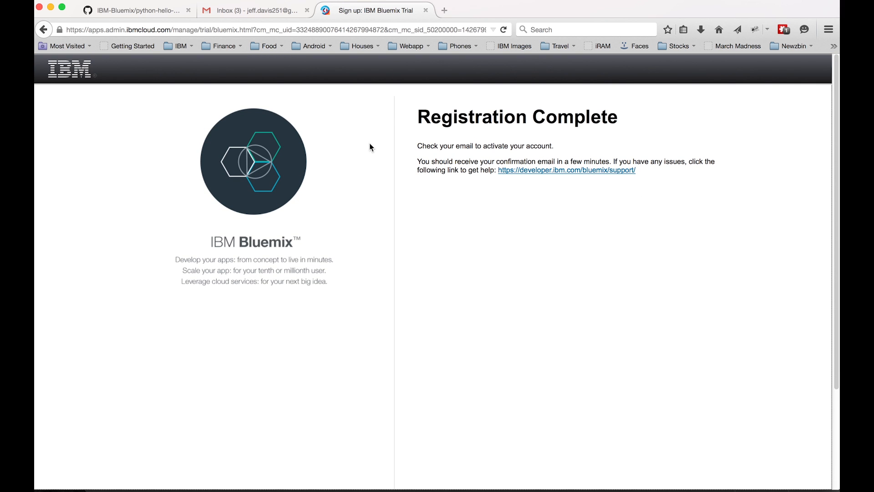
left_click(256, 10)
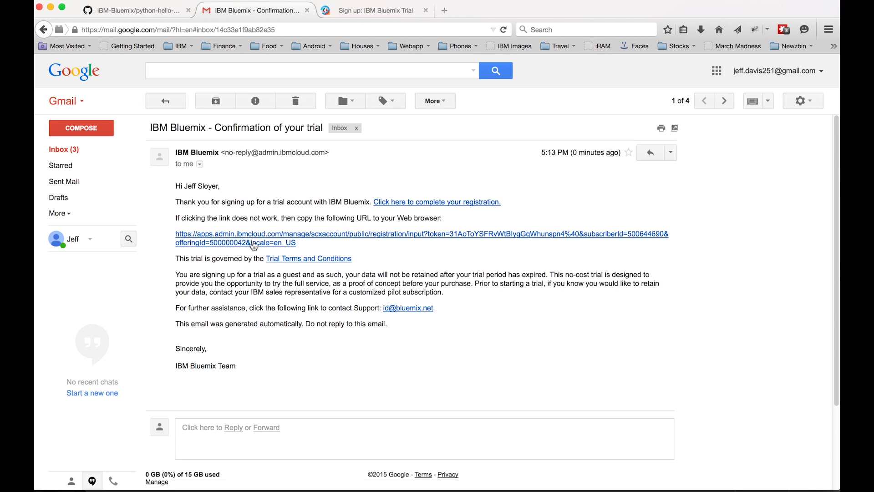
Follow the email's 'Click here to complete your registration' link
left_click(437, 202)
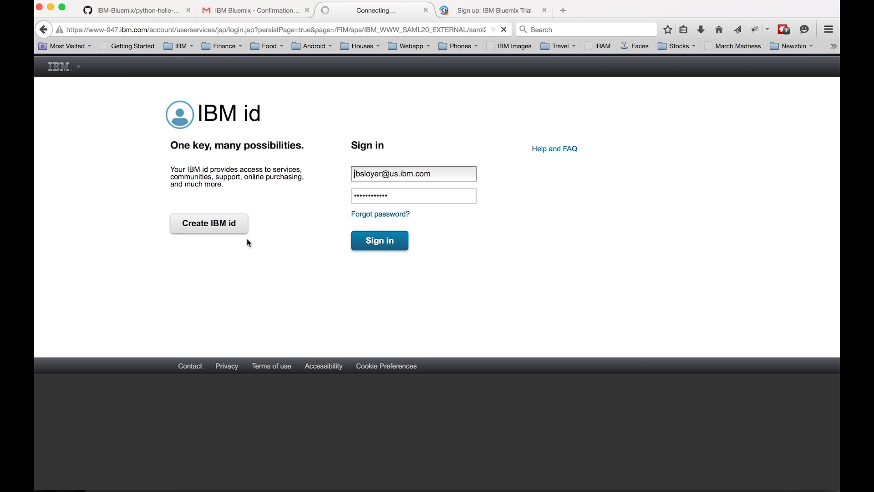
Replace the prefilled email with the new account's credentials and sign in to the IBM id
left_click(414, 173)
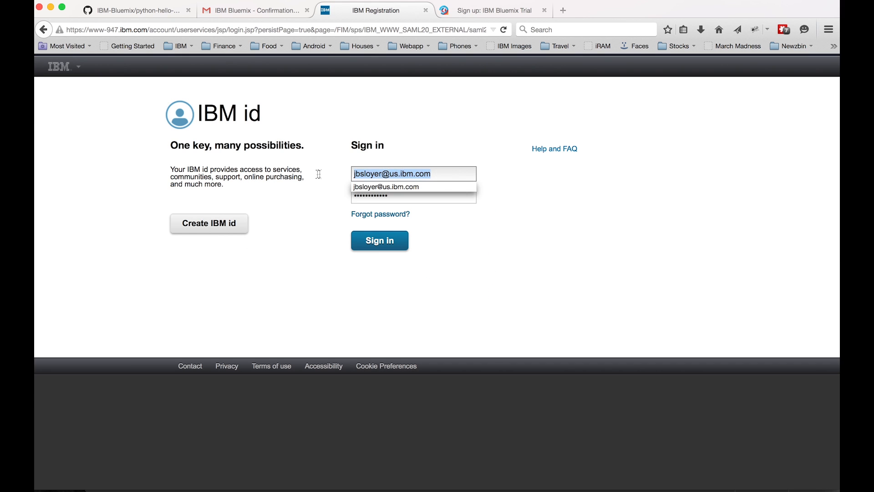
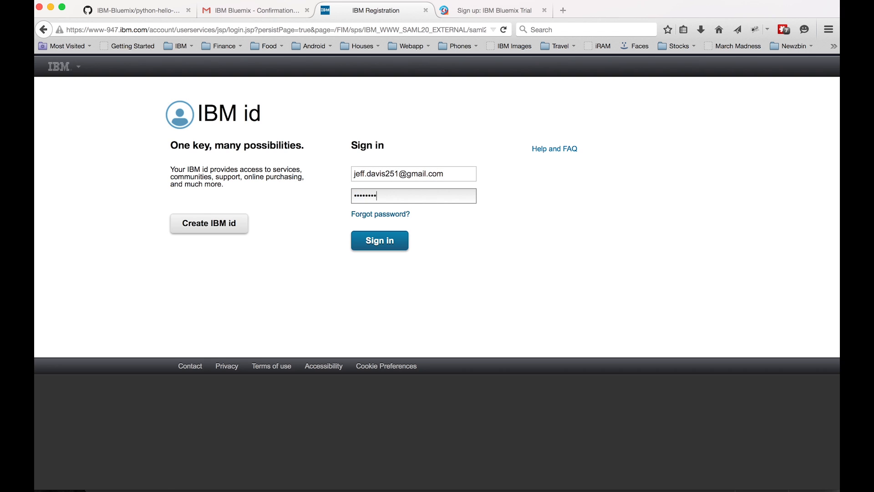
left_click(379, 240)
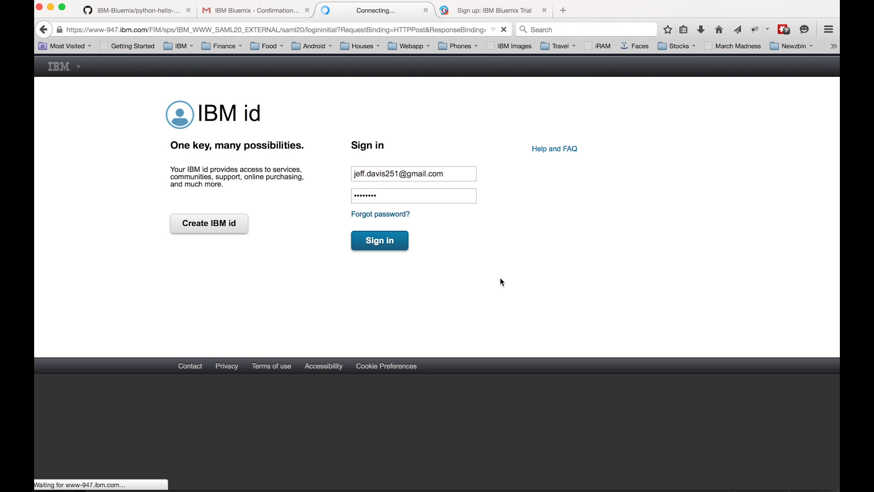
left_click(379, 240)
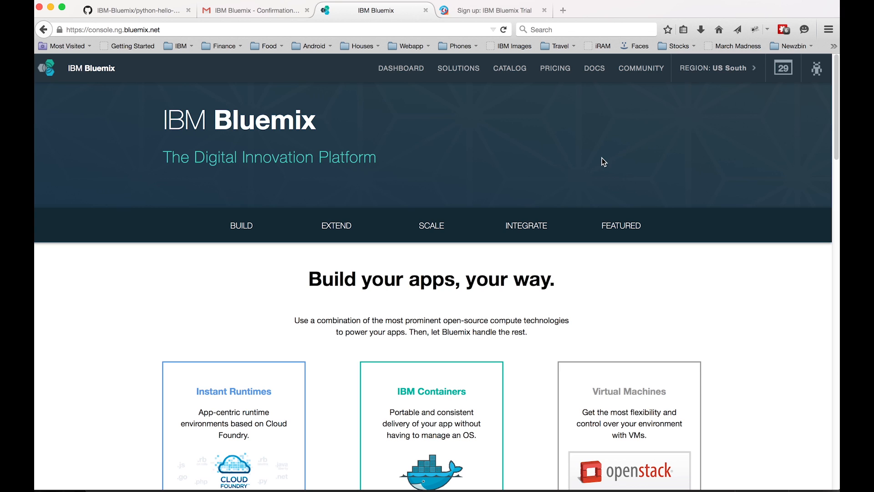
mouse_move(577, 161)
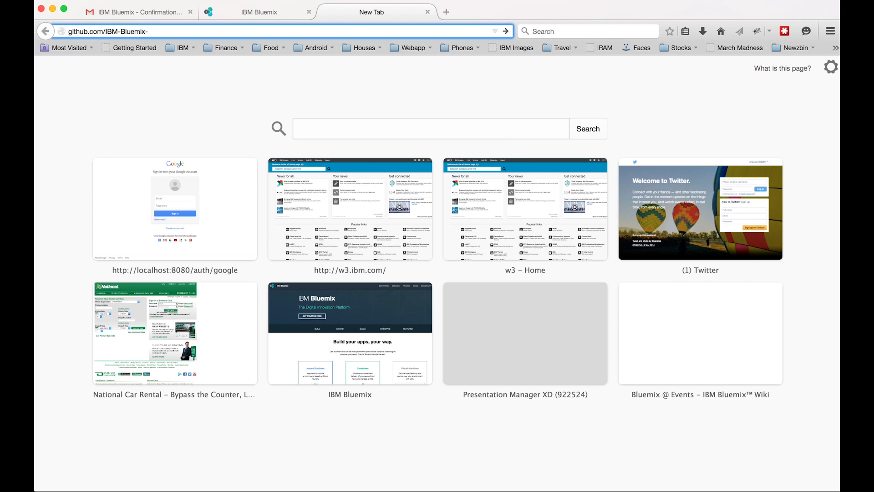
Load github.com/IBM-Bluemix/python-hello-world-flask, correcting the autocompleted address
type("/python-hello-world-flask")
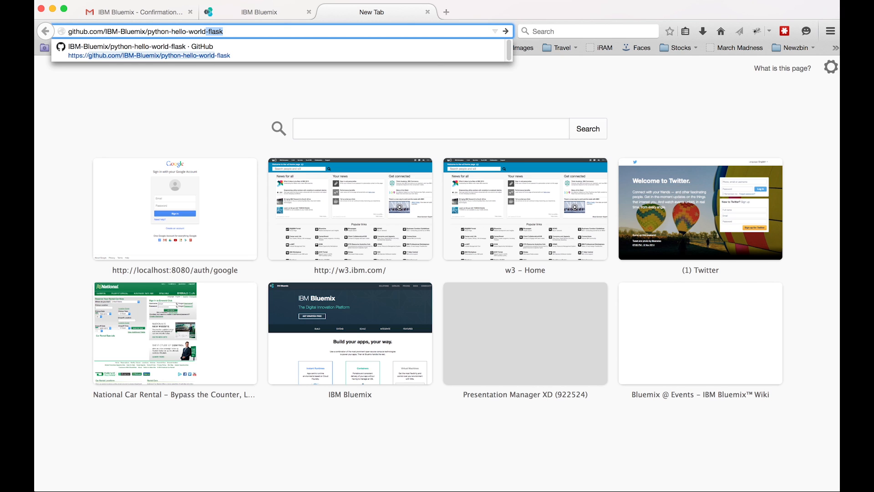
key("Backspace")
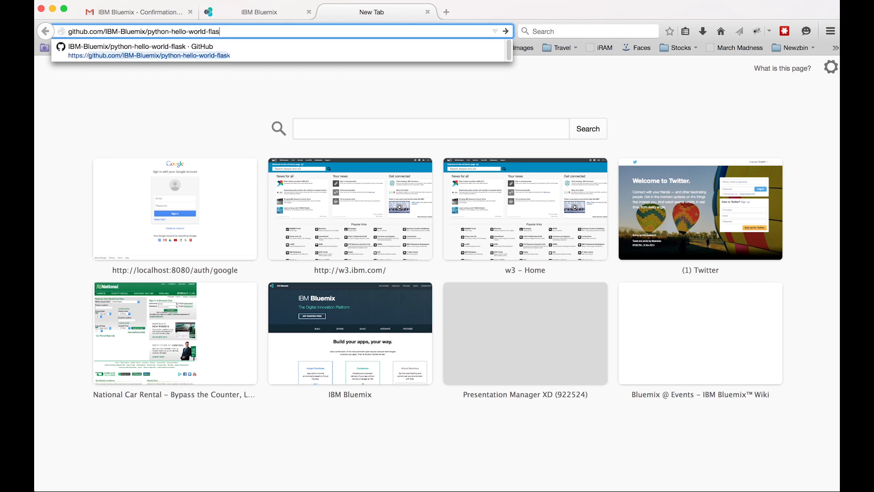
type("k")
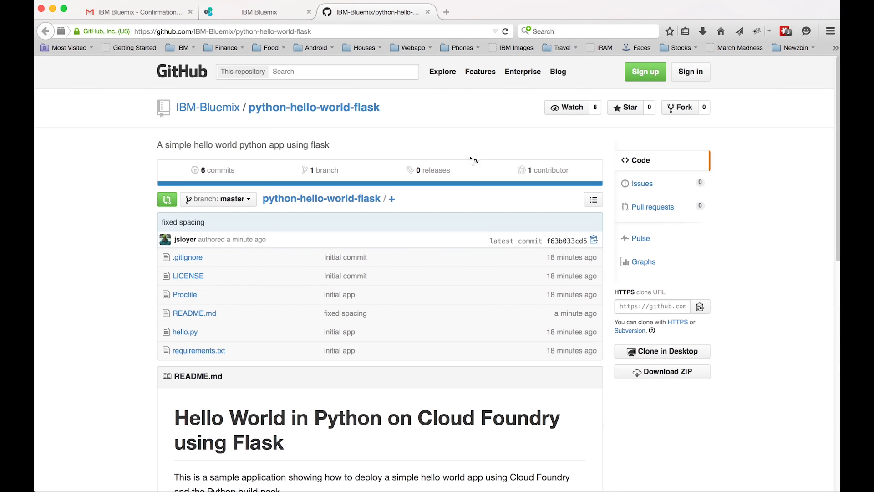
mouse_move(207, 293)
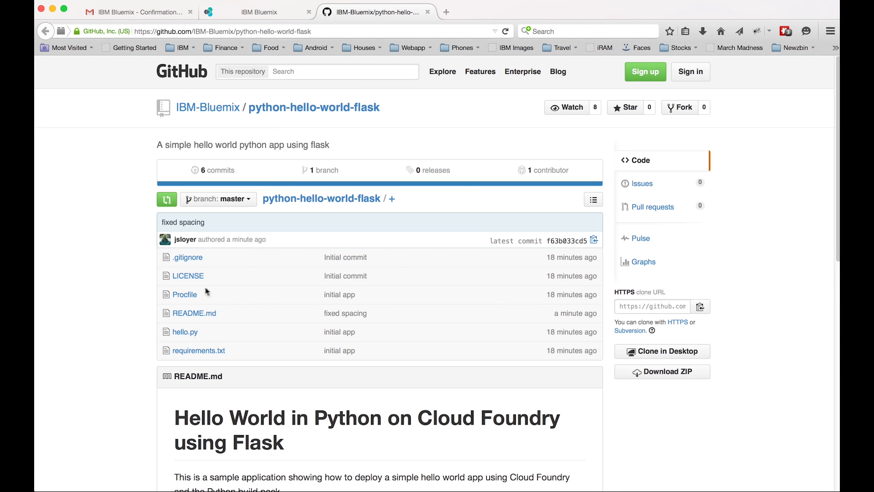
mouse_move(184, 334)
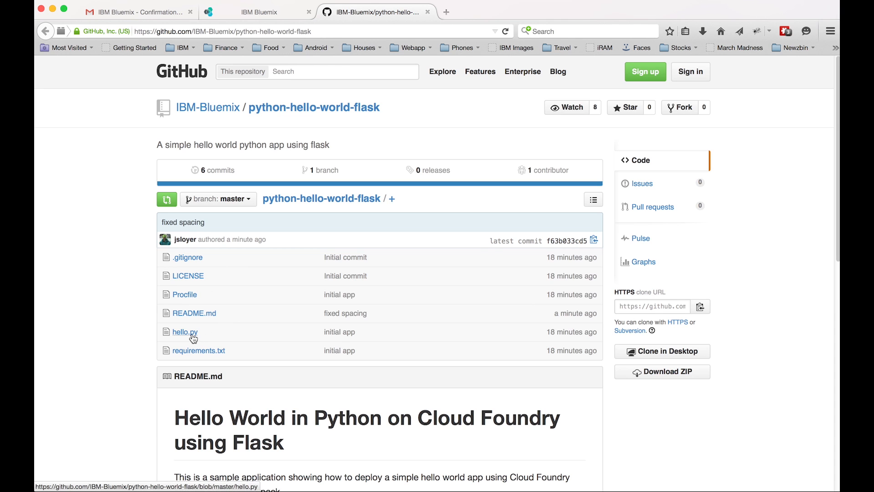
left_click(183, 331)
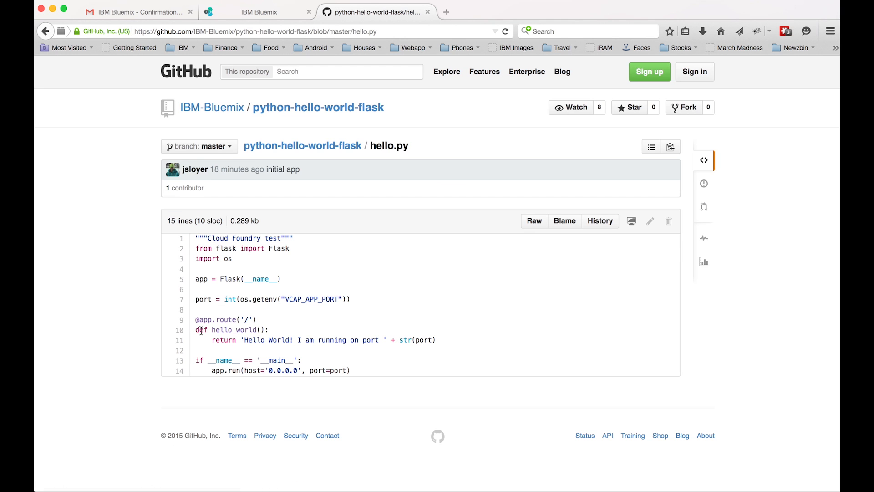
mouse_move(266, 261)
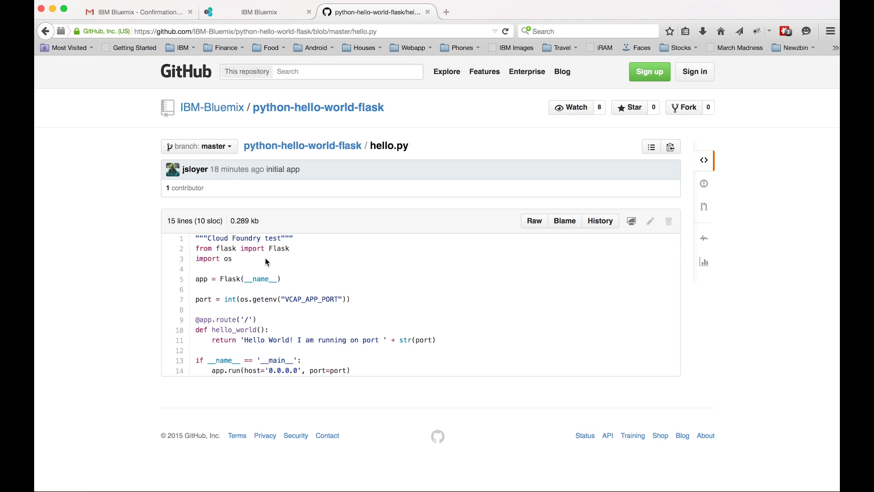
mouse_move(243, 307)
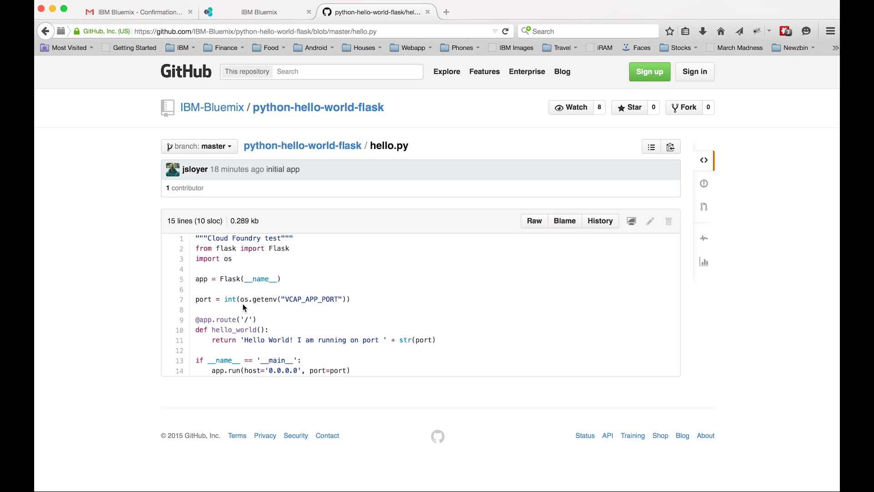
mouse_move(269, 301)
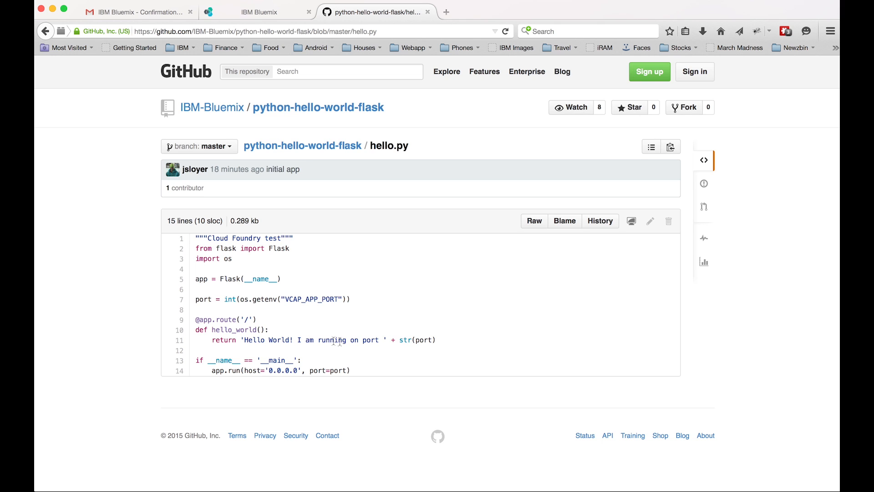
mouse_move(387, 350)
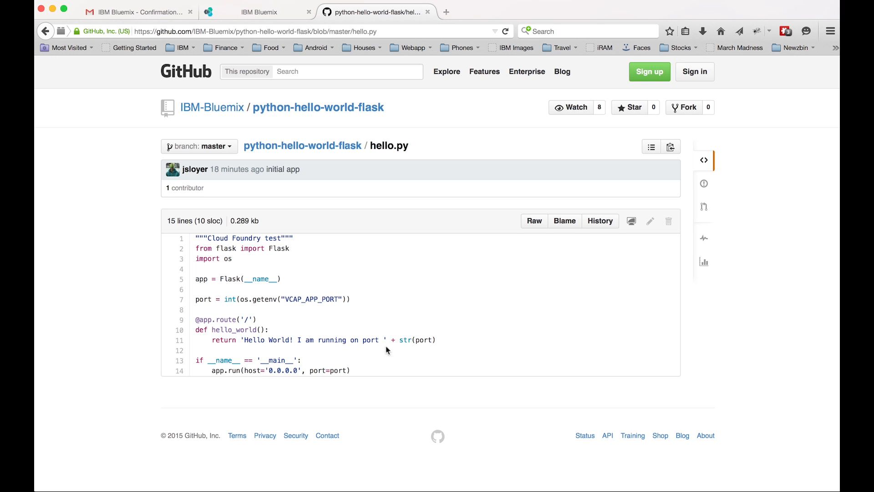
mouse_move(355, 372)
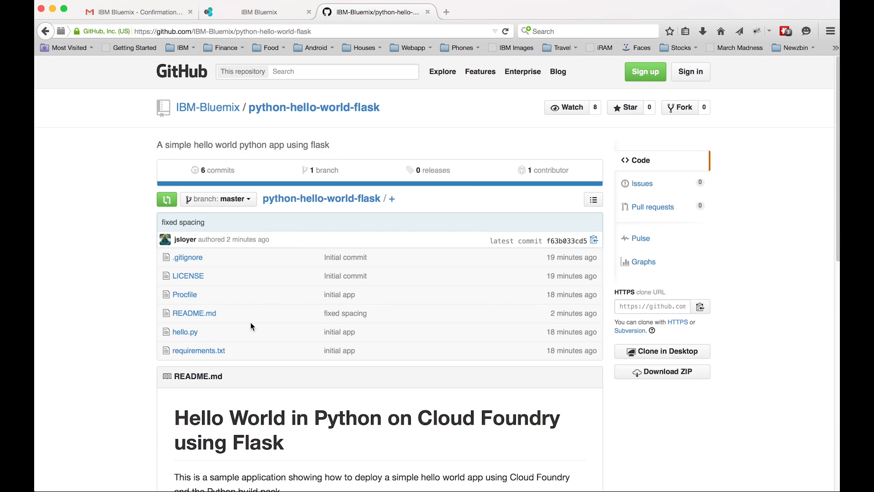
mouse_move(198, 350)
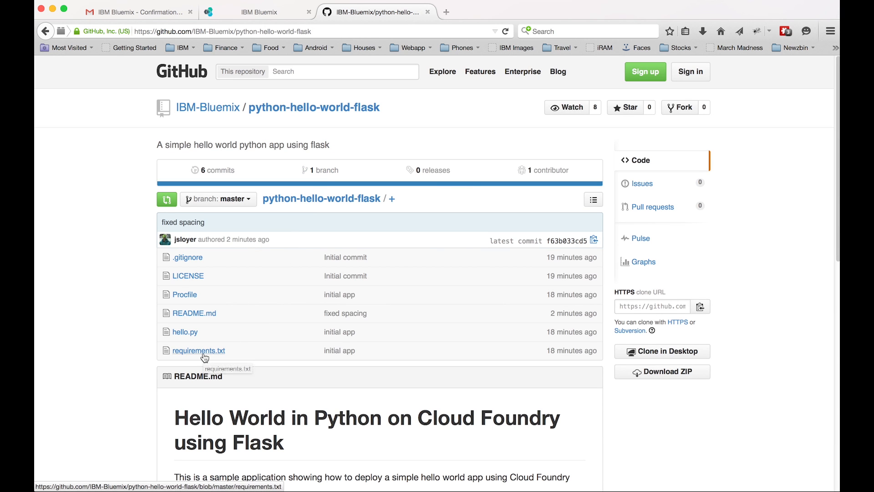
left_click(198, 350)
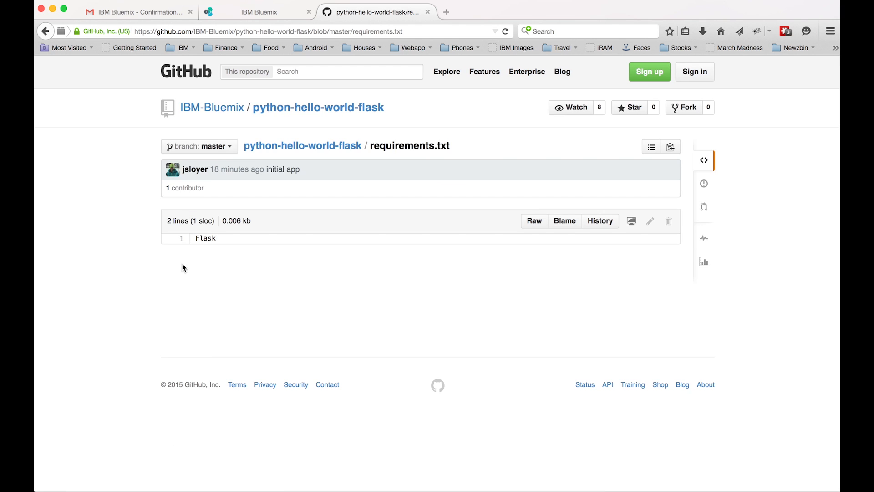
mouse_move(302, 146)
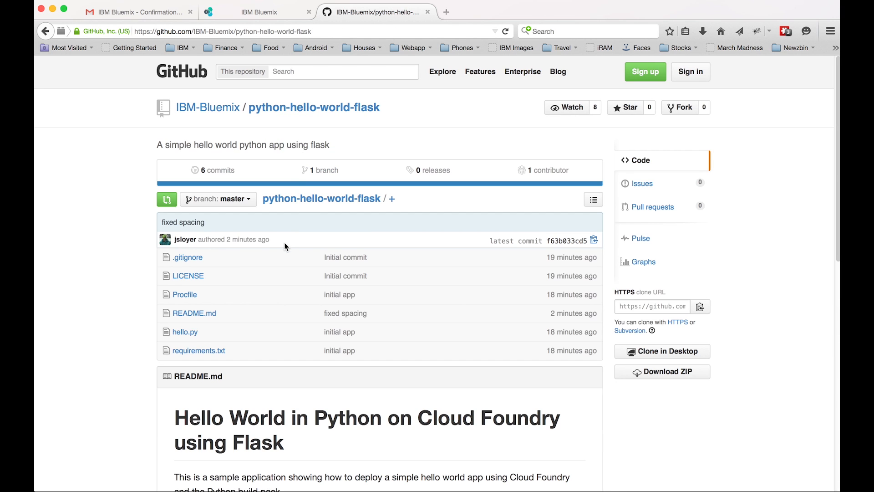
Scroll to the README's To Use section and follow the Deploy to Bluemix button
scroll("down", 3)
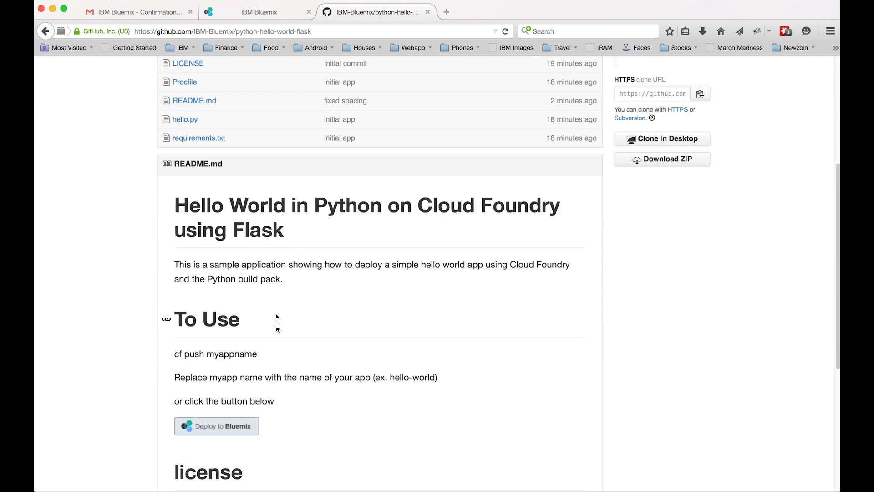
mouse_move(272, 355)
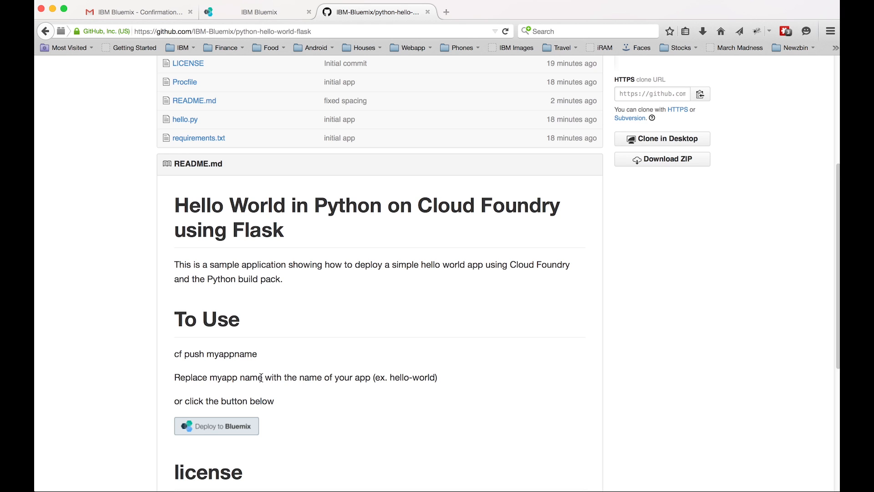
mouse_move(245, 429)
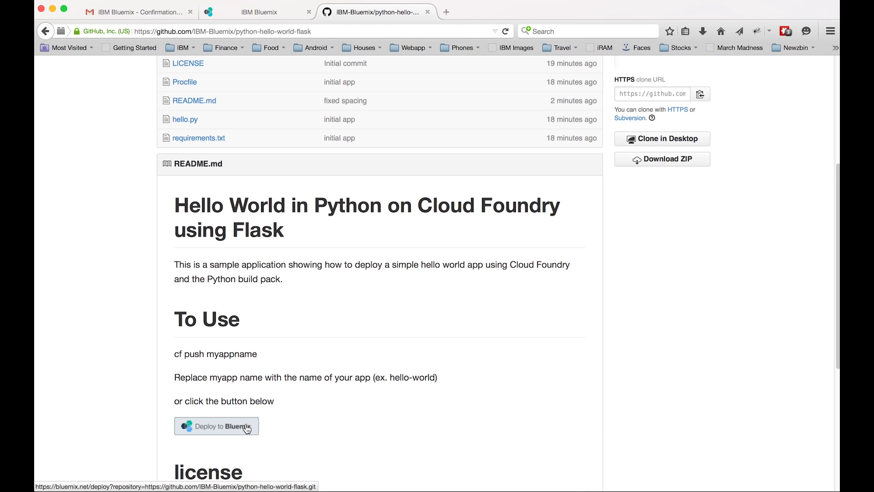
left_click(216, 426)
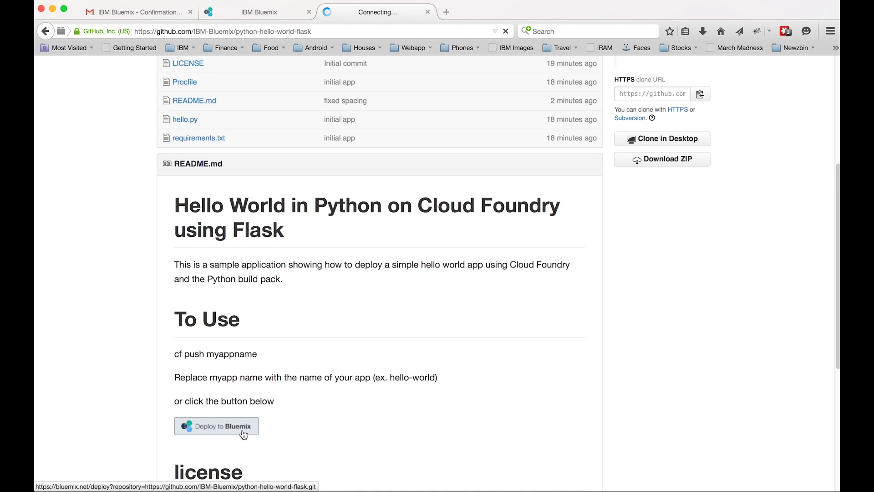
Retry the Deploy to Bluemix link and log in to reach the DevOps alias page
left_click(216, 427)
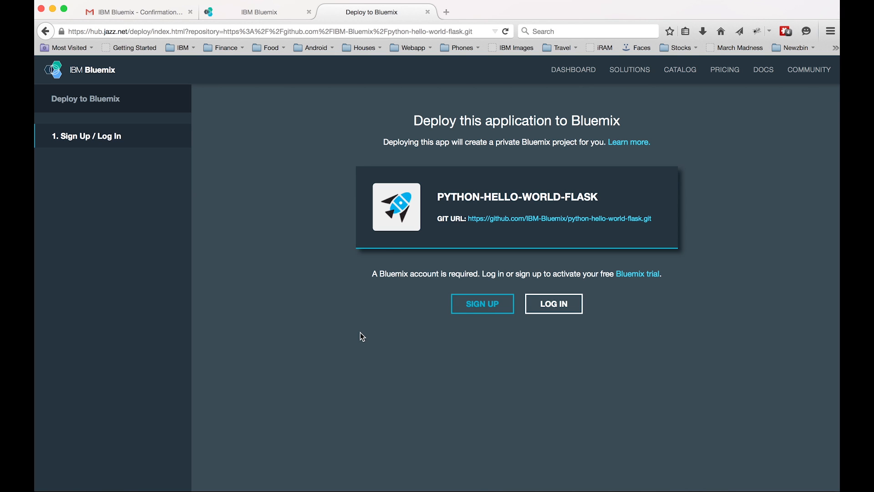
mouse_move(557, 326)
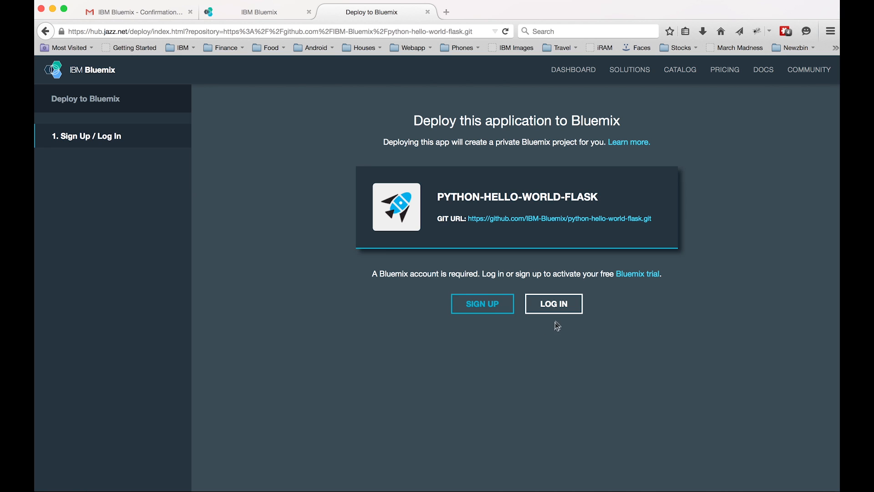
left_click(553, 303)
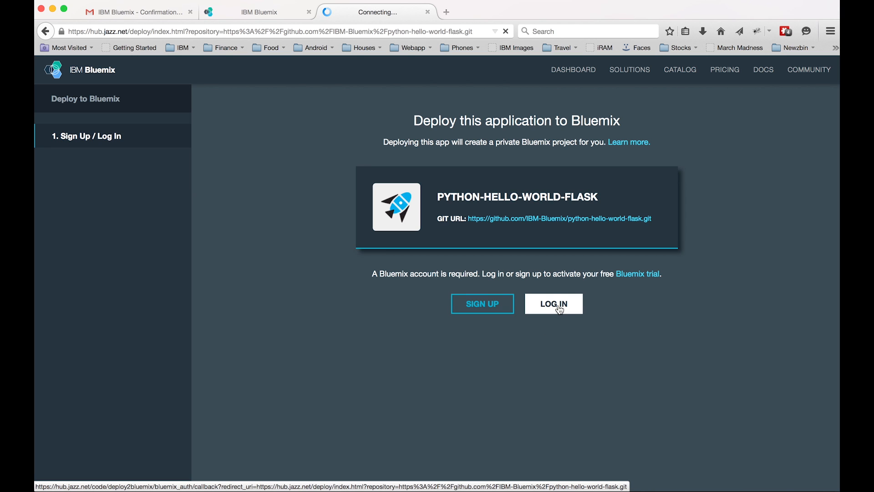
left_click(553, 304)
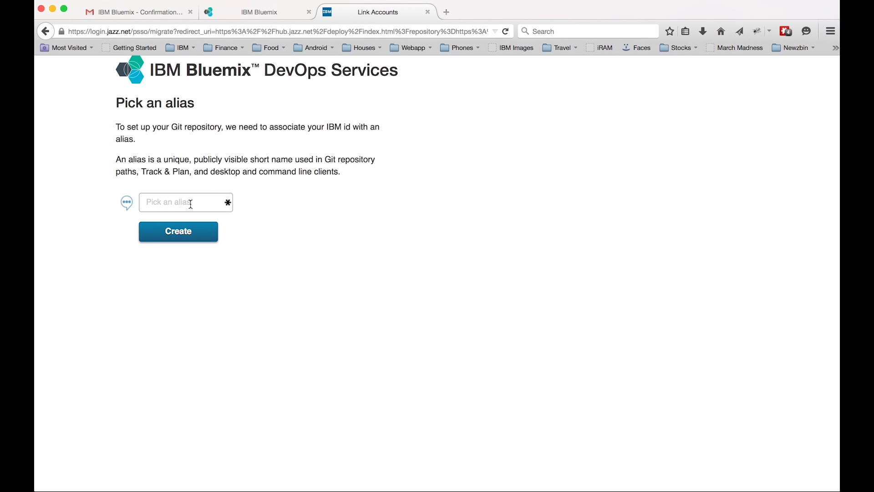
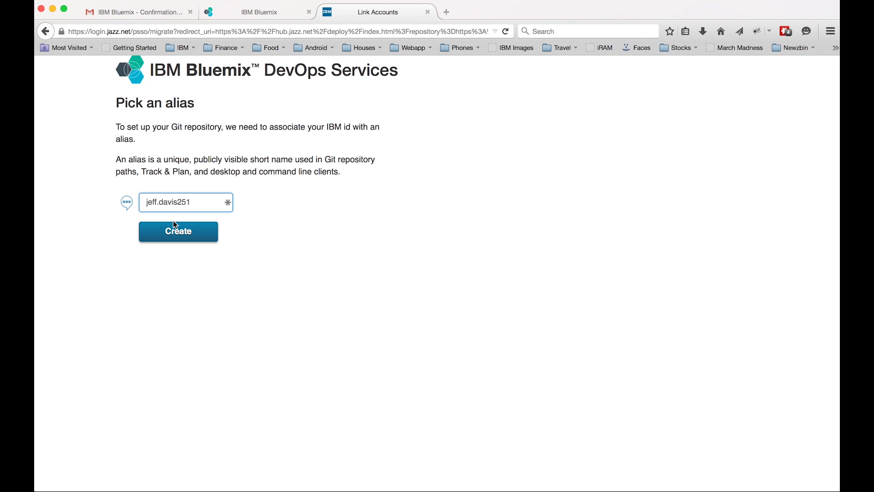
Create the alias from 'jeff.da' without the period, then continue to app details
left_click(178, 230)
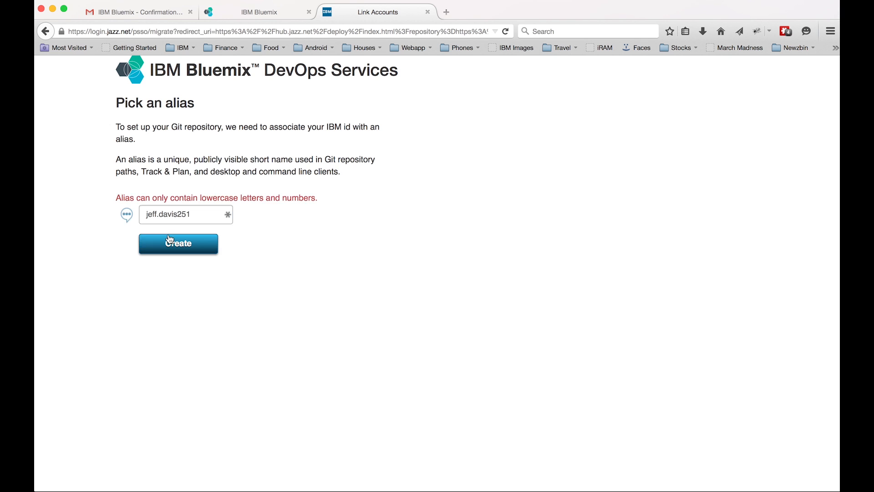
left_click(184, 214)
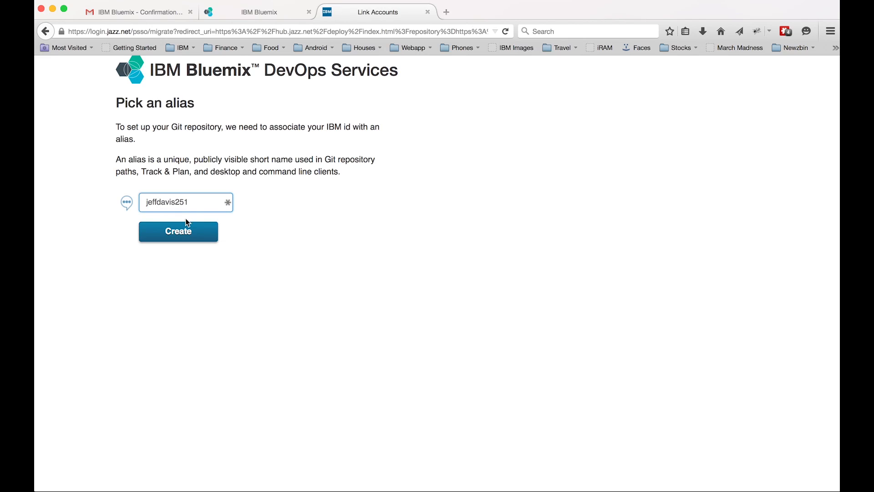
left_click(178, 231)
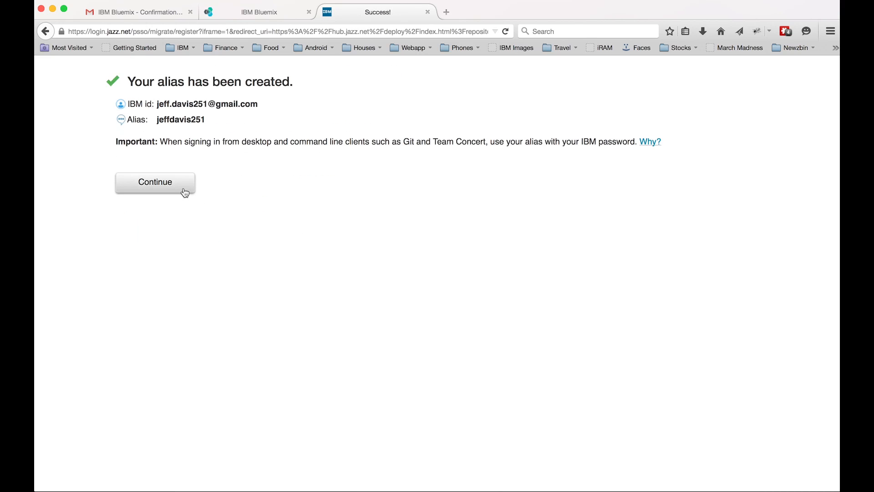
left_click(155, 182)
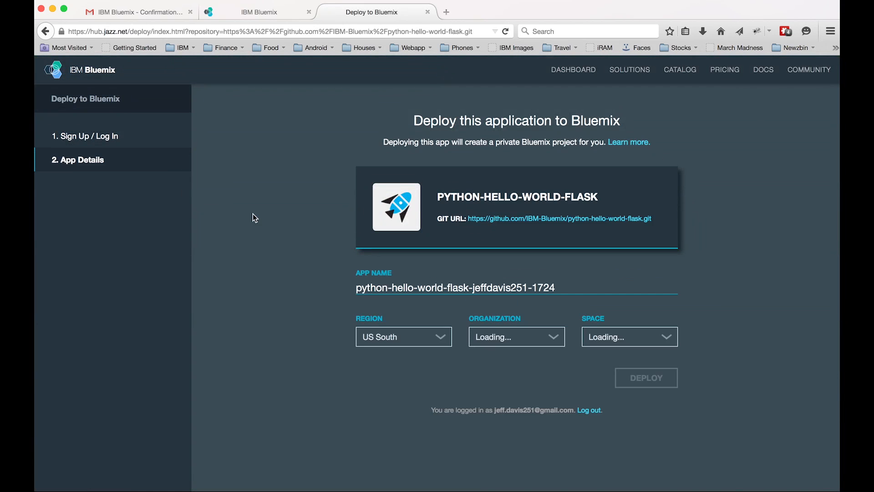
Keep the US South region and dev space, and launch the python-hello-world-flask deploy
left_click(457, 287)
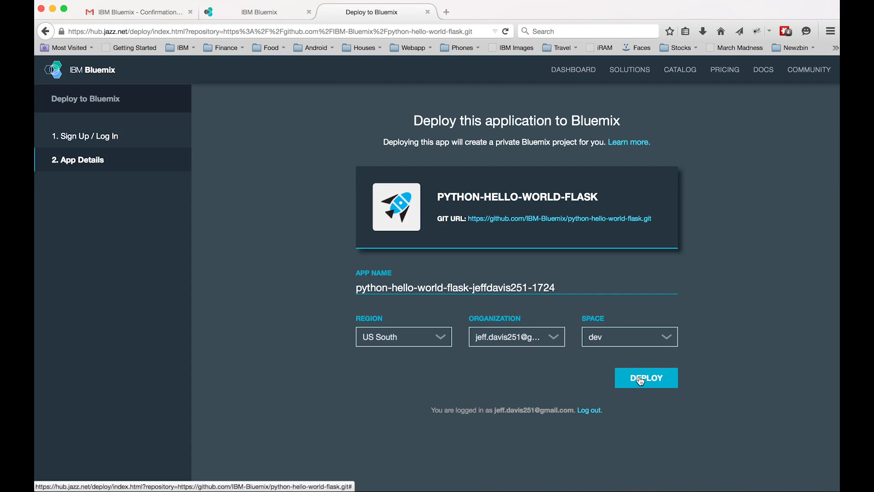
left_click(646, 378)
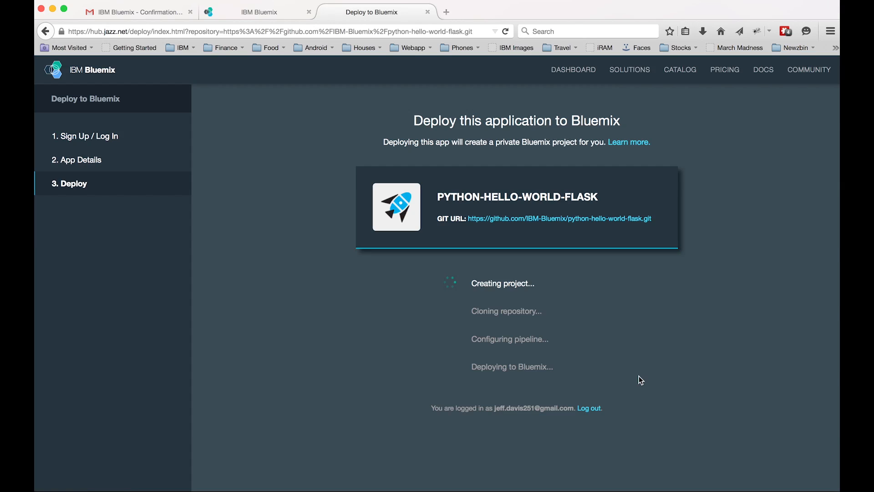
mouse_move(562, 228)
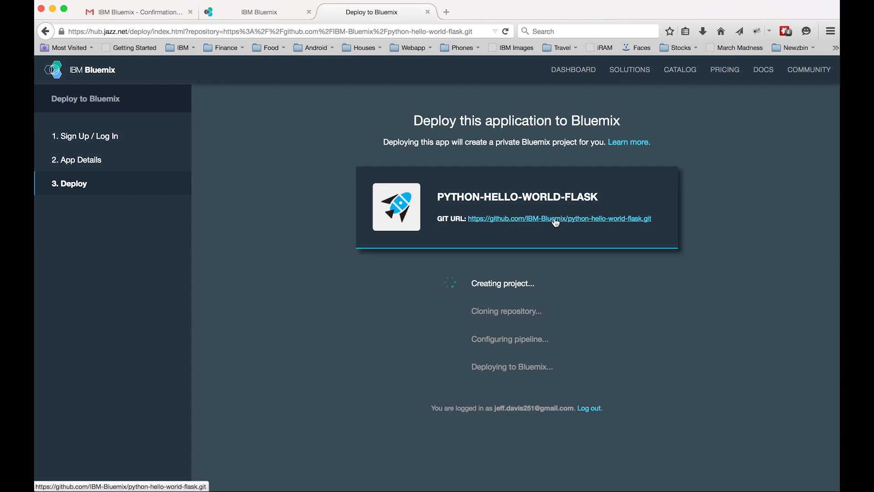
Open the python-hello-world-flask GitHub repository from the GIT URL link in a new tab
left_click(559, 218)
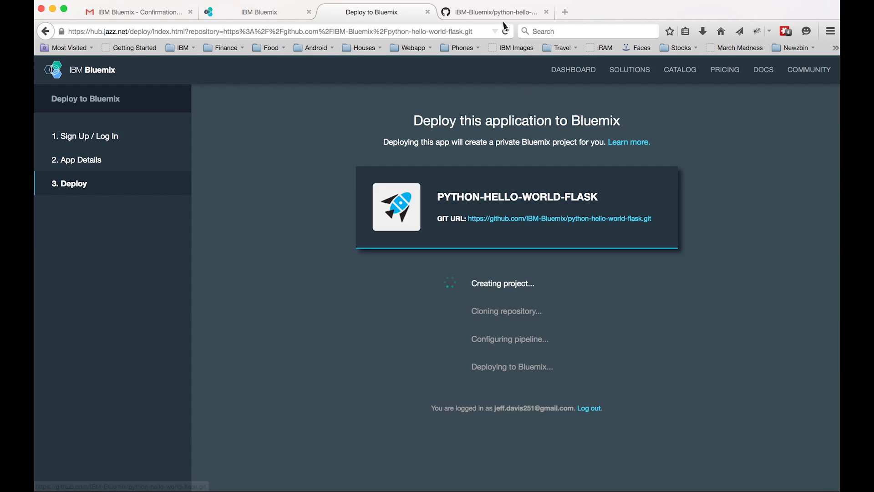
left_click(493, 12)
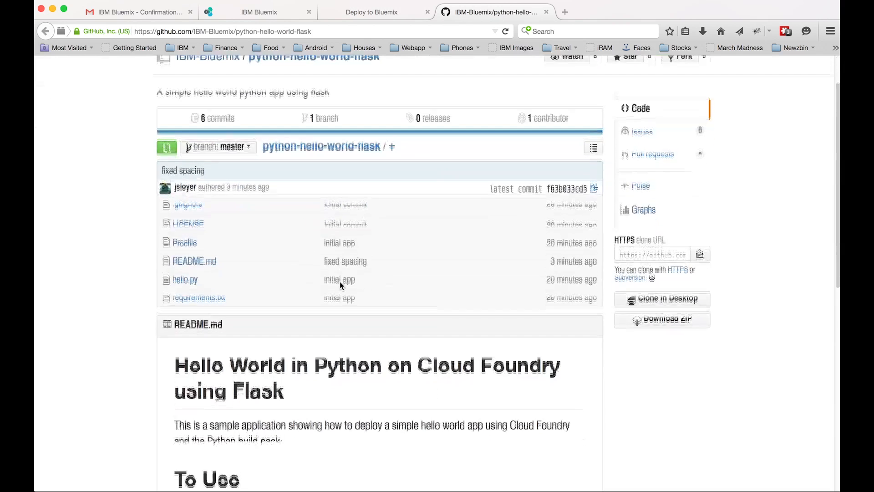
Scroll through the python-hello-world-flask repository page and its readme
scroll("down", 3)
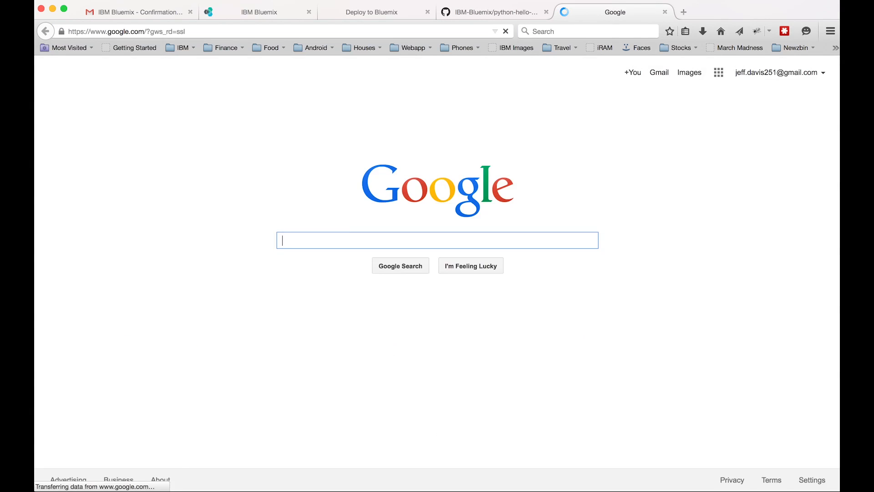
Search Google for 'cloud foundry cli' and open the cloudfoundry/cli GitHub result
type("cloud foundry cli")
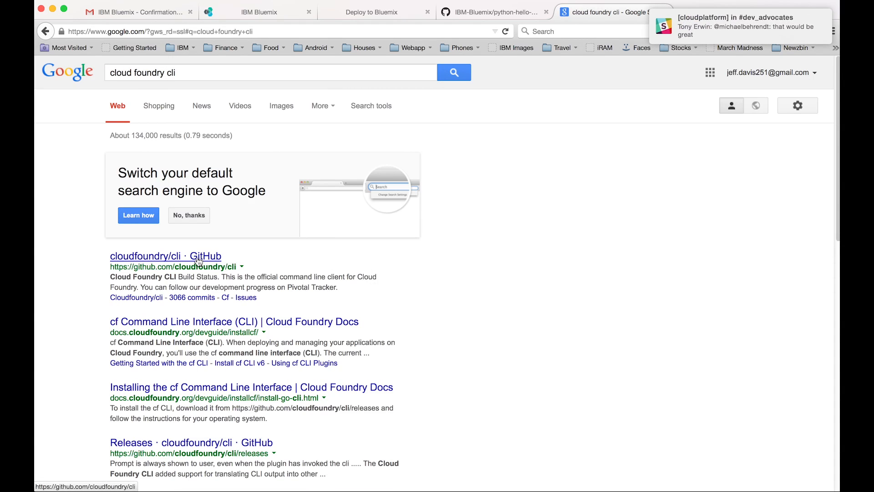
left_click(165, 256)
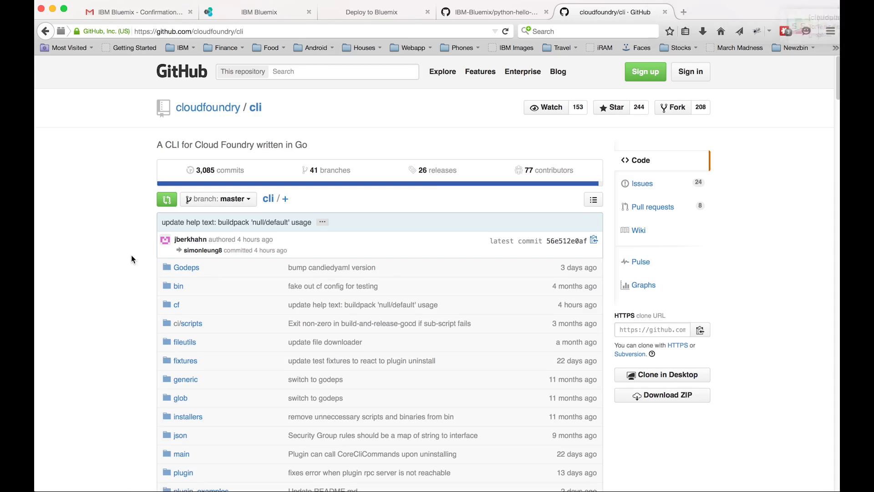
Save the stable Mac OS X 64 bit Cloud Foundry CLI installer from Downloads, then bring up Terminal
scroll("down", 3)
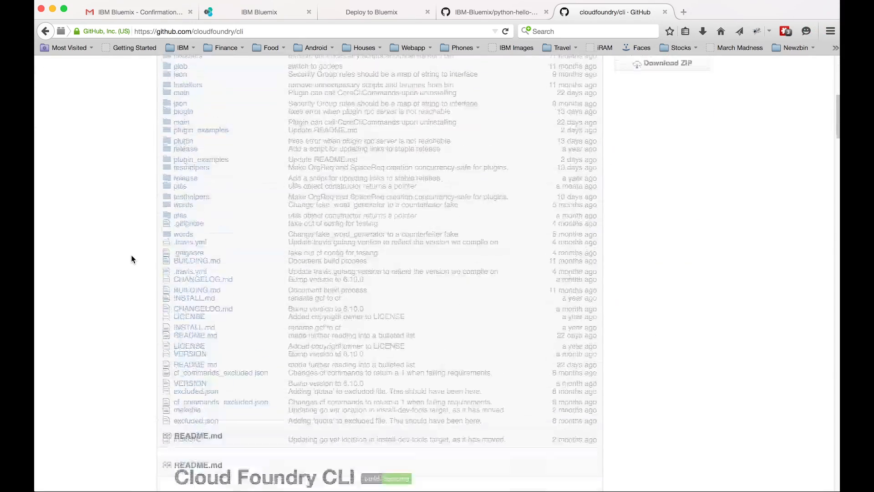
scroll("down", 3)
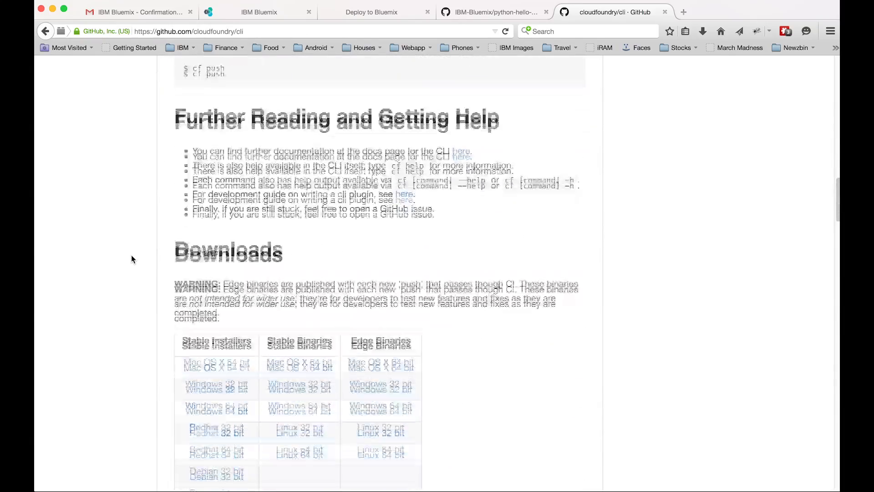
scroll("down", 3)
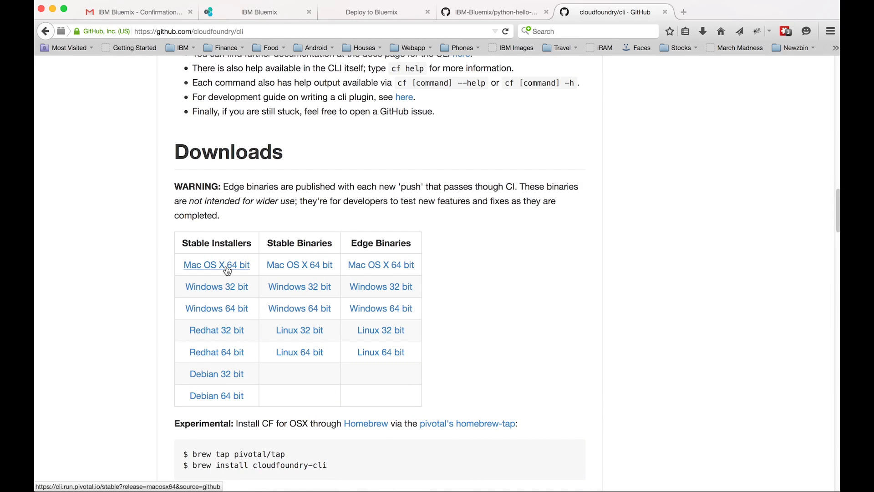
mouse_move(216, 294)
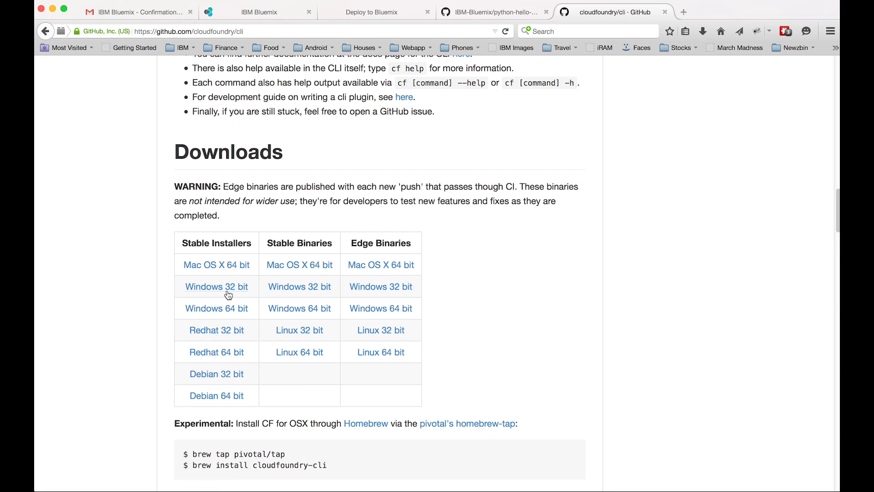
left_click(217, 264)
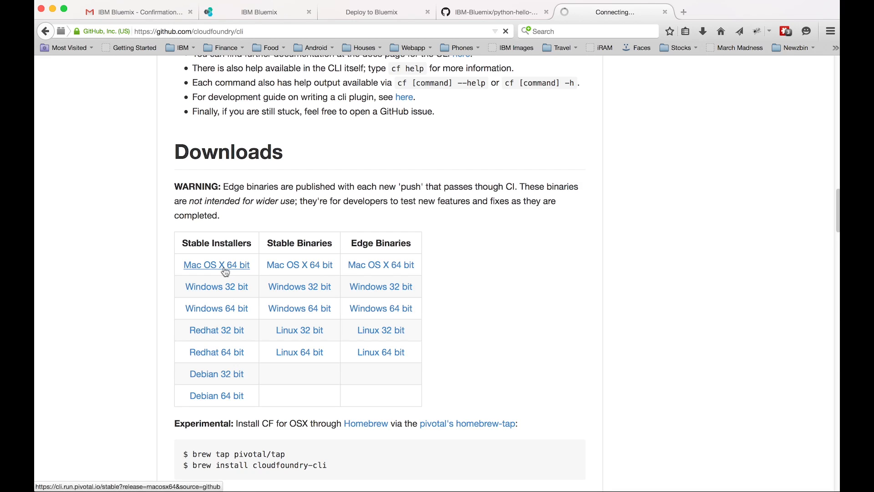
left_click(216, 264)
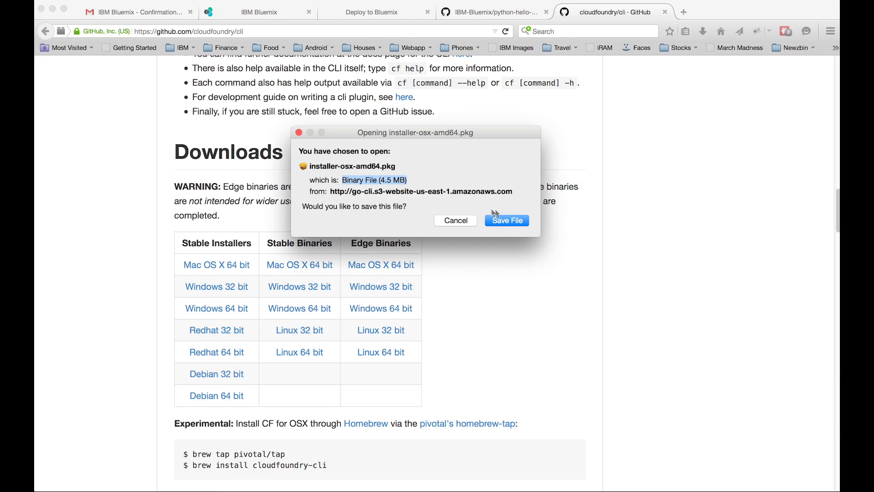
left_click(506, 220)
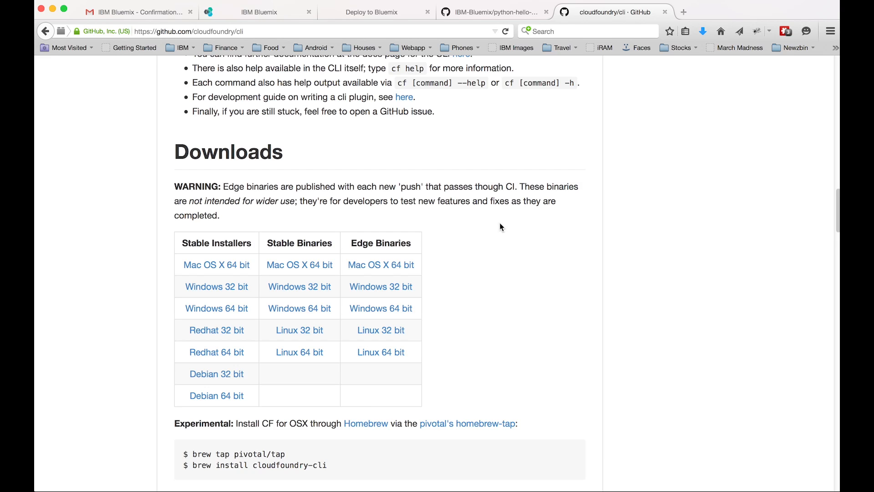
mouse_move(369, 135)
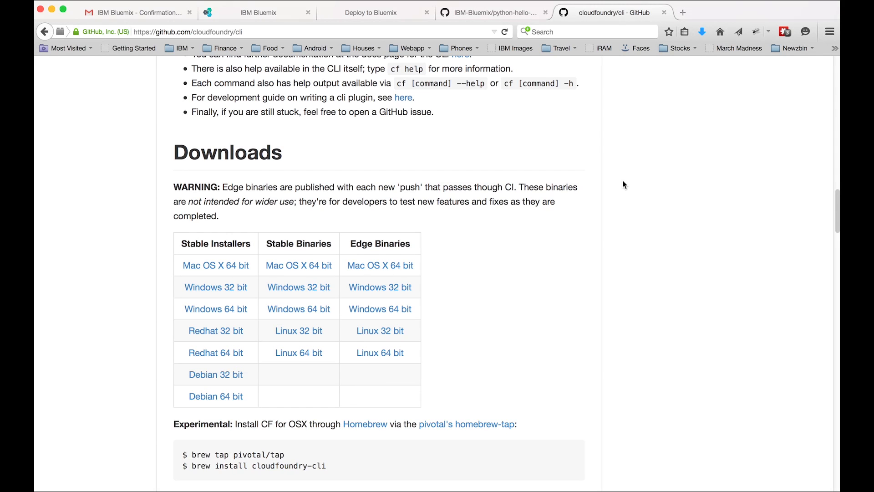
left_click(491, 13)
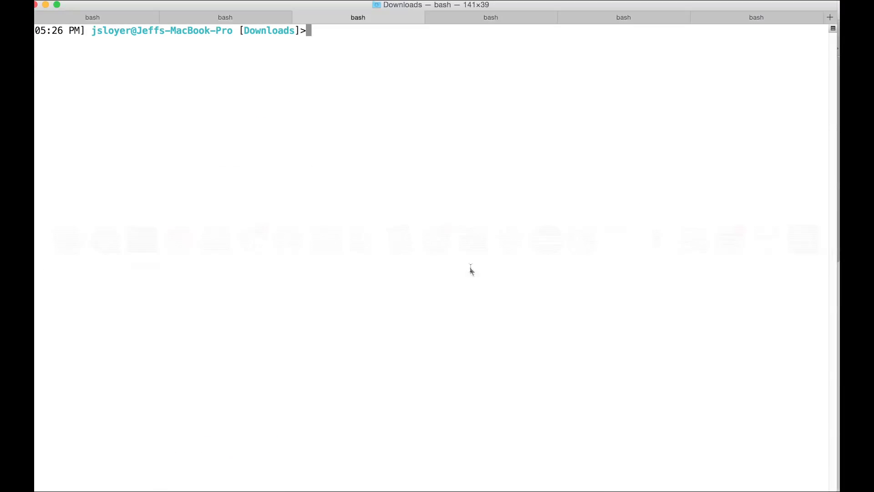
Run git clone of python-hello-world-flask, cd into python-hello-world-flask/, and list its files
type("gi")
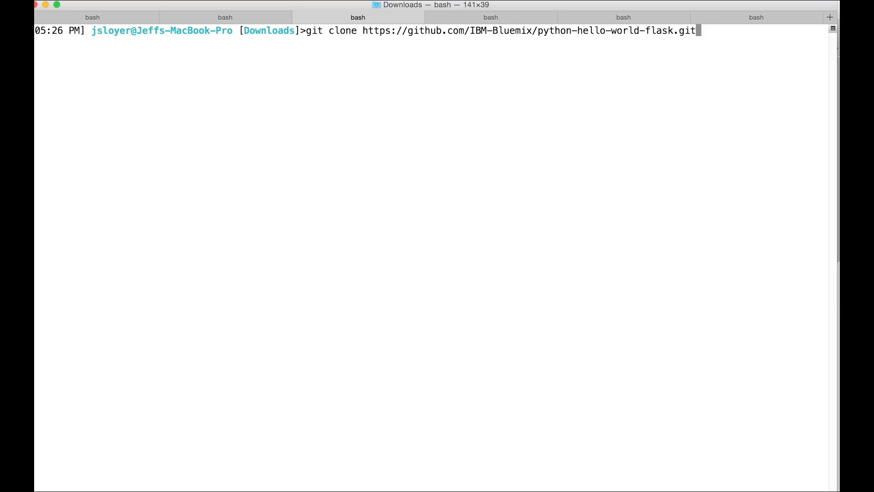
key("Return")
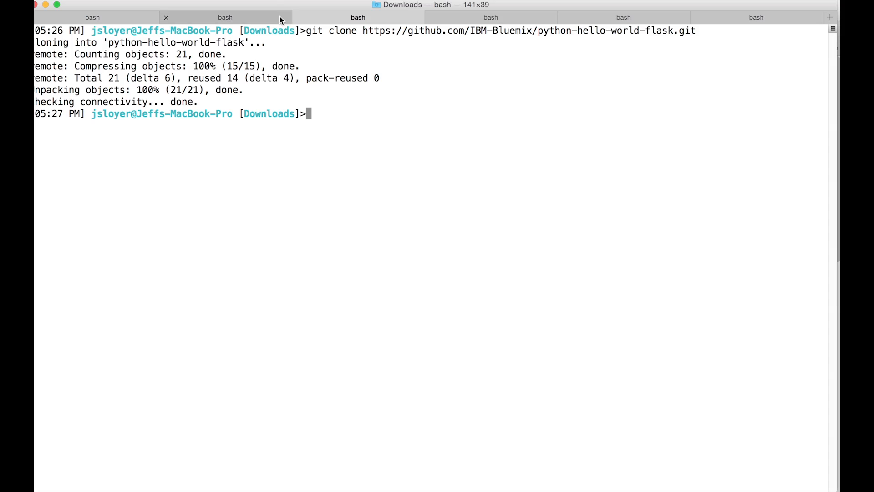
type("cd")
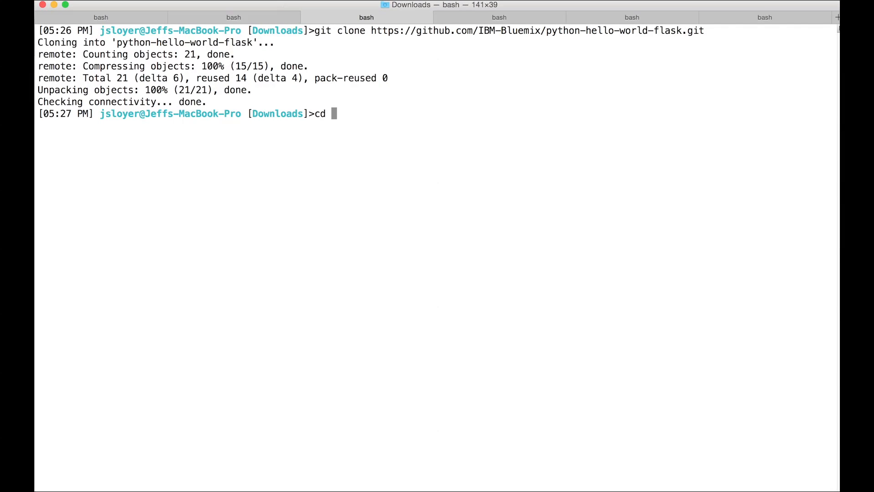
type("python-hello-world-flask/")
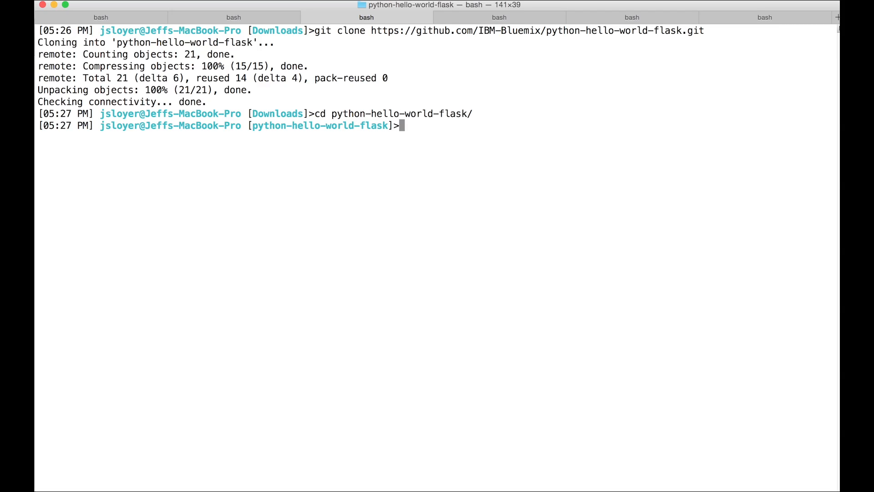
type("ls")
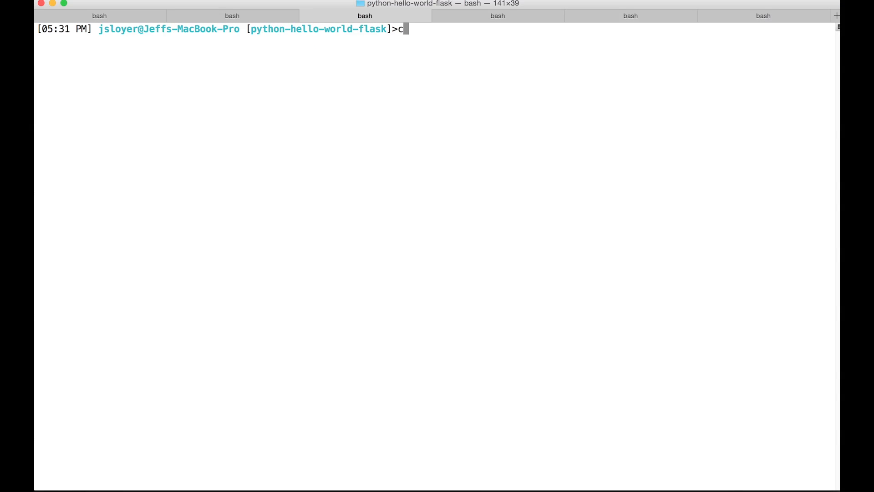
type("f login -a")
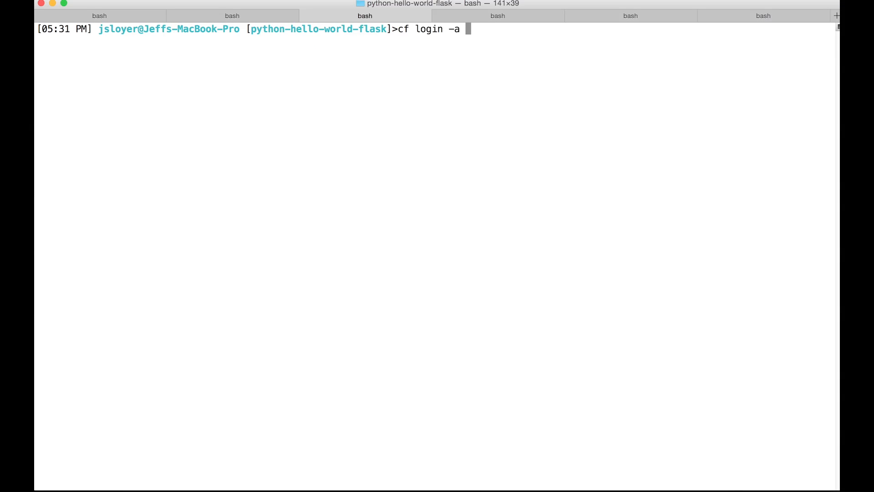
type("https://")
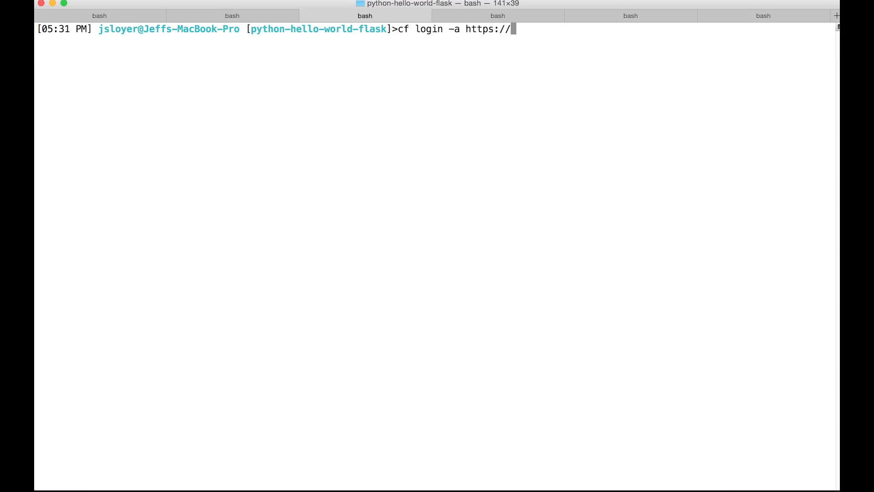
type("api.ng.bl")
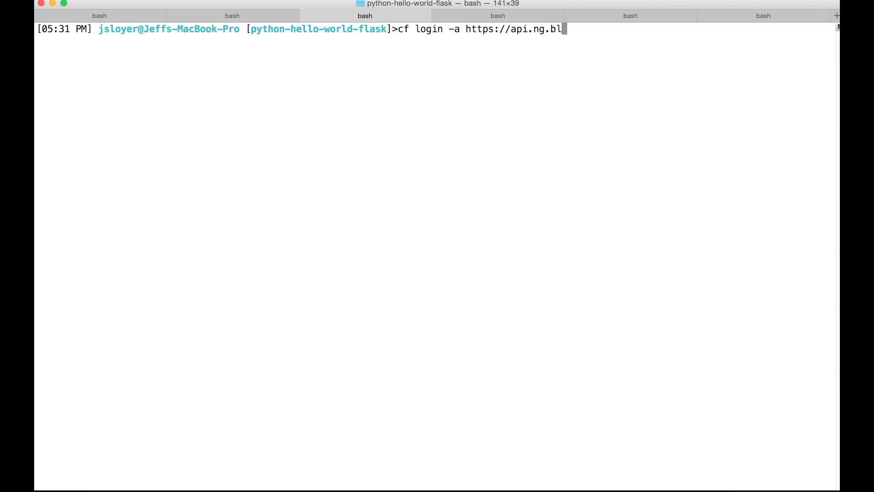
type("uemix.net")
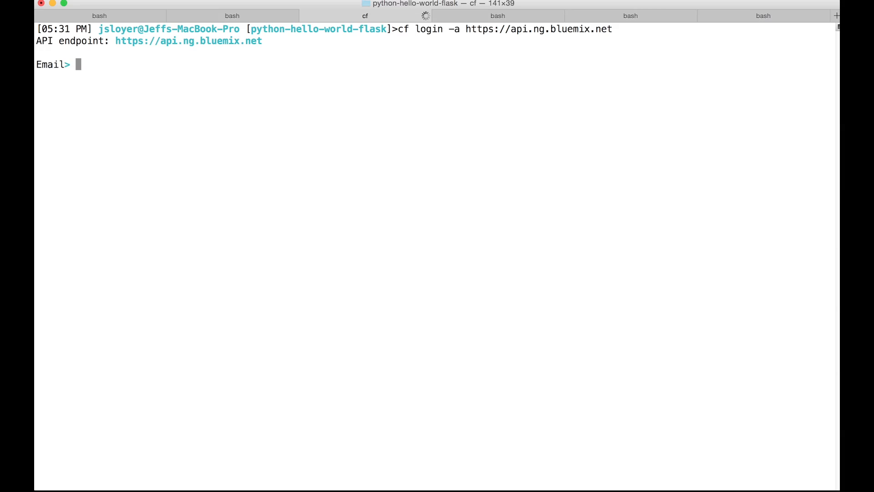
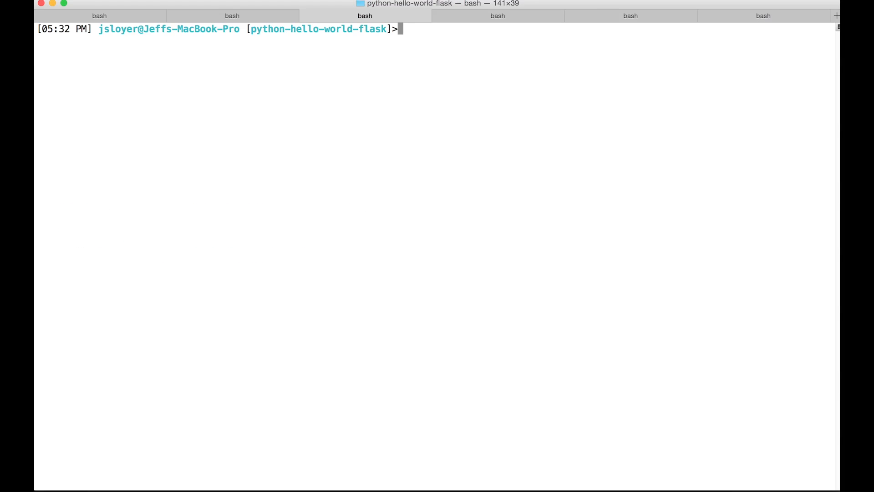
Run 'cf push hello-world-flask-jbs' and wait while the app is created and uploaded
type("cf")
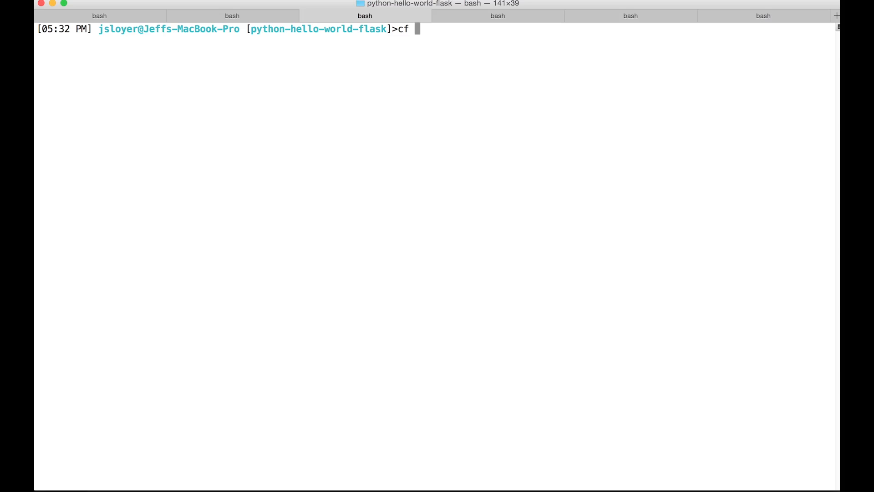
type("push")
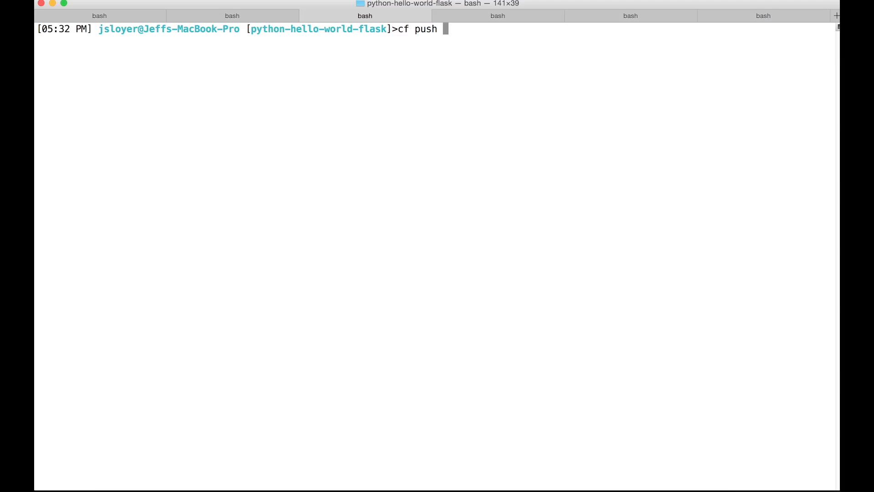
type("hello-world-f")
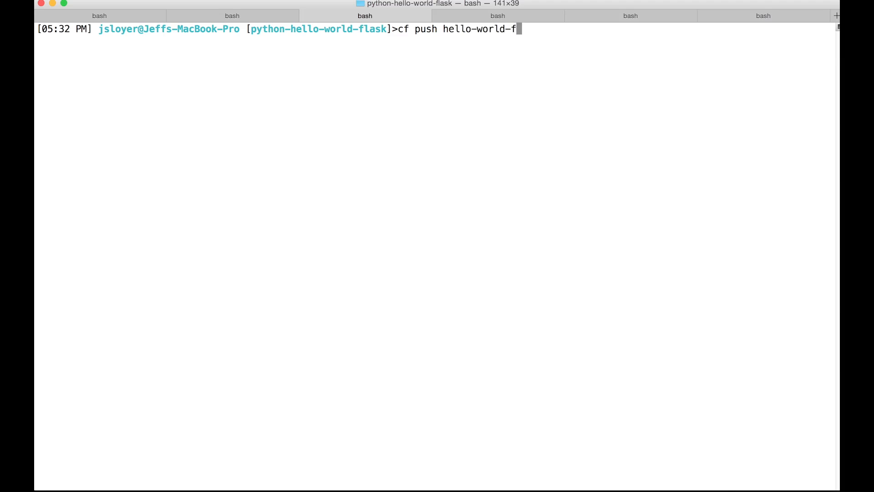
type("lask-jbs")
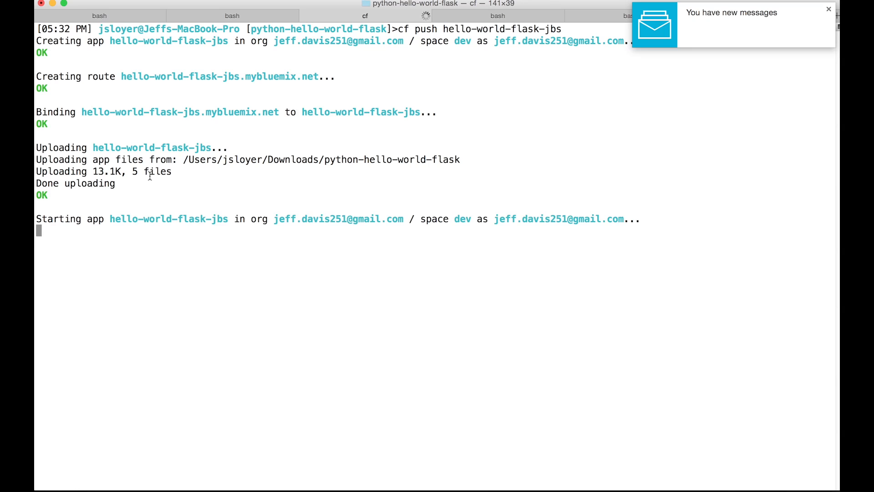
mouse_move(138, 218)
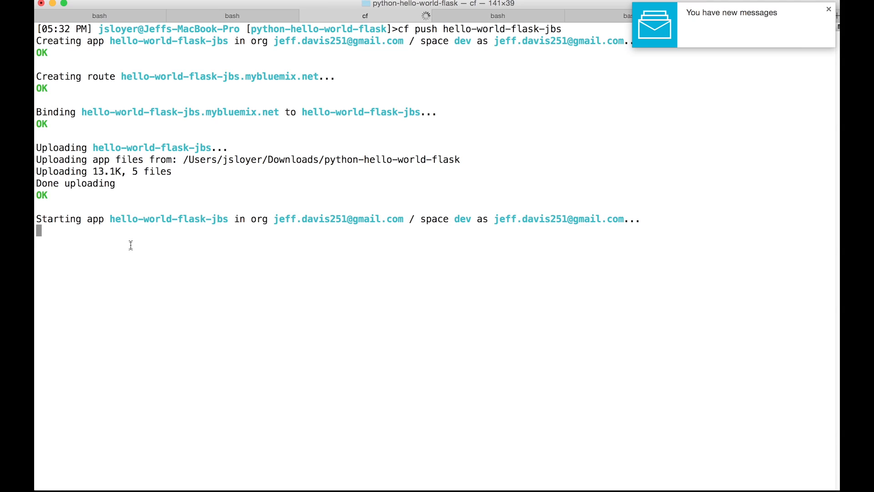
left_click(829, 9)
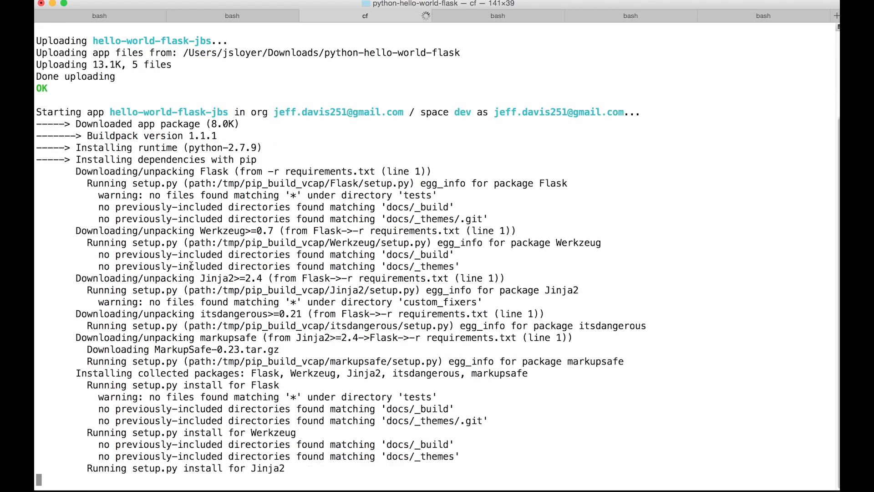
Scroll the push output until the app runs 1 of 1 instances at hello-world-flask-jbs.mybluemix.net
scroll("down", 3)
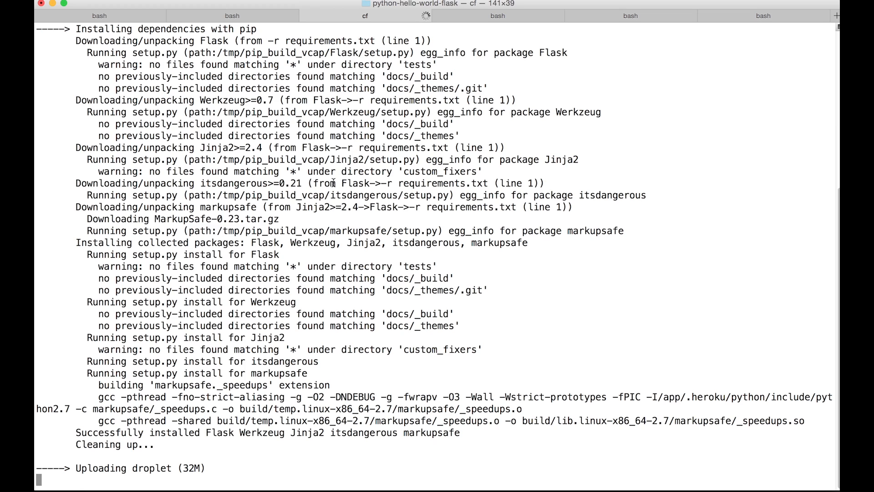
mouse_move(191, 467)
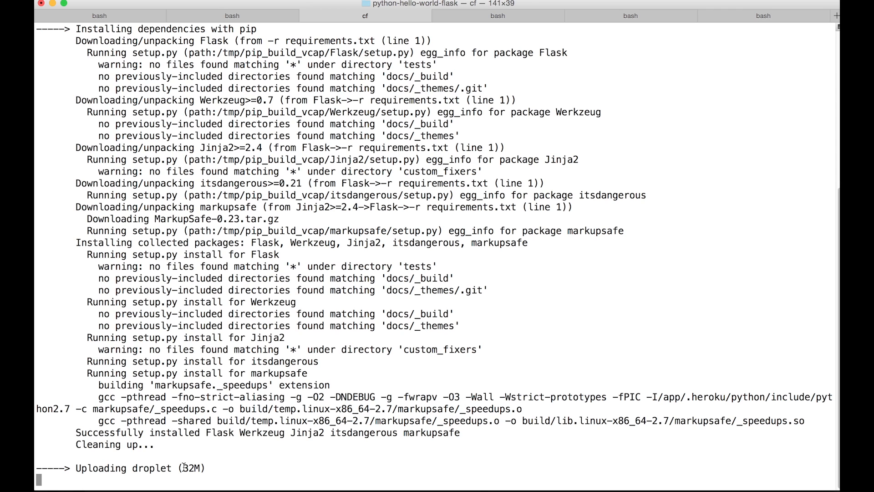
scroll("down", 3)
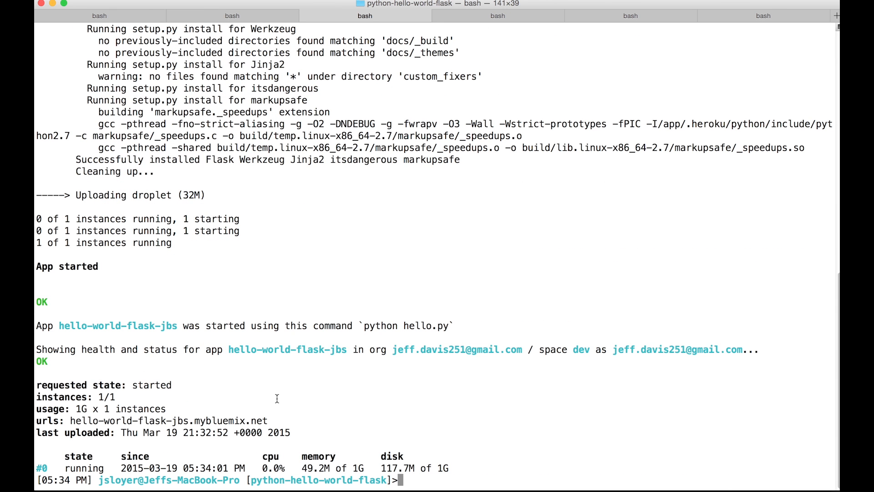
mouse_move(259, 420)
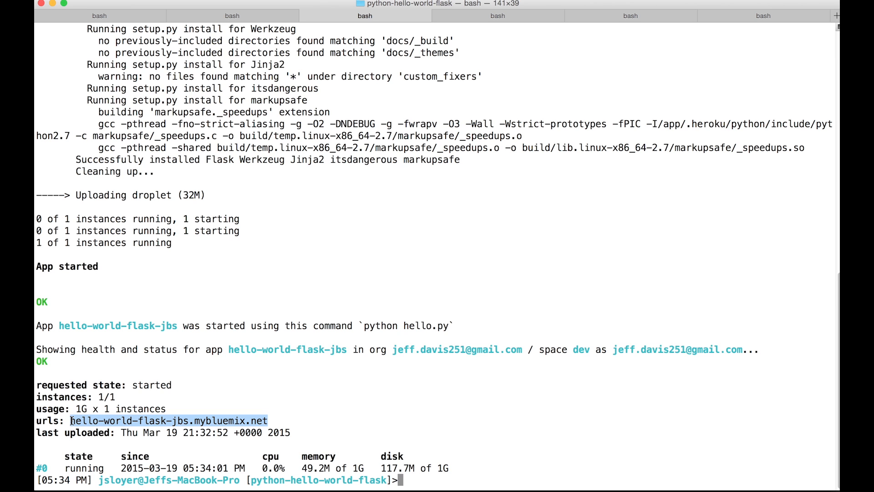
Load hello-world-flask-jbs.mybluemix.net in a new Firefox tab, showing Hello World on port 61586
left_click(131, 460)
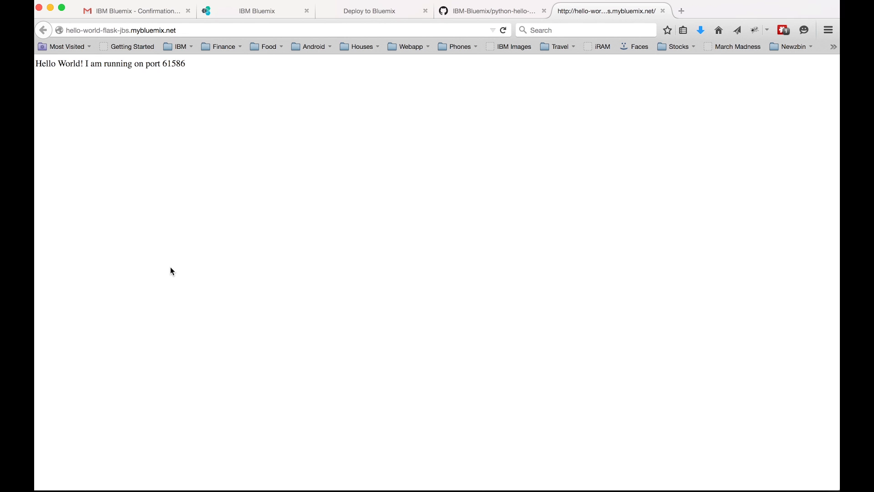
mouse_move(235, 199)
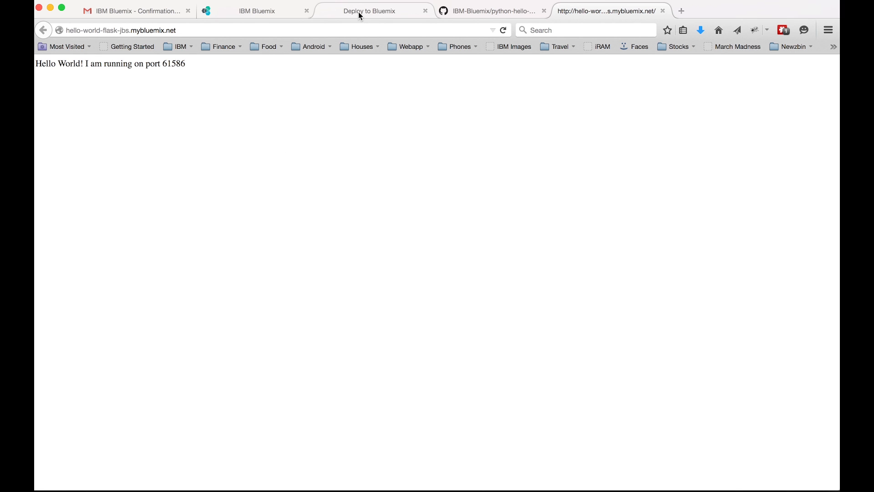
From the Deploy to Bluemix success screen, view the app's Hello World page on port 61501
left_click(369, 11)
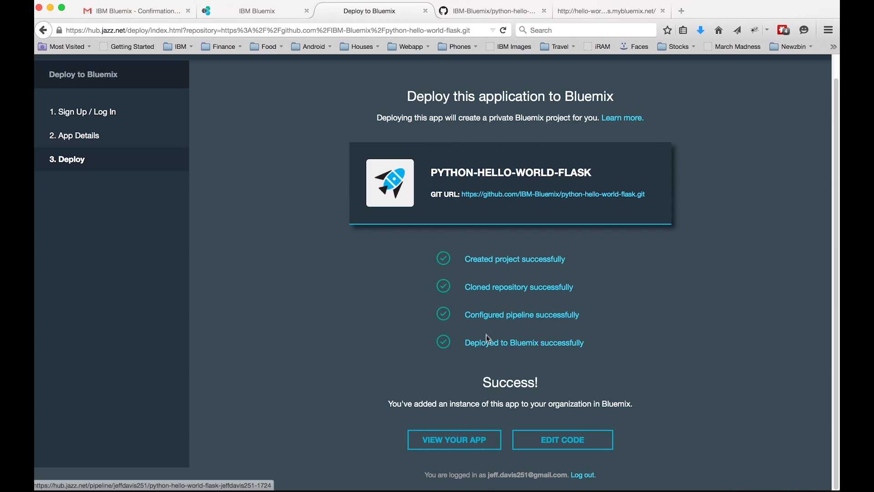
mouse_move(453, 439)
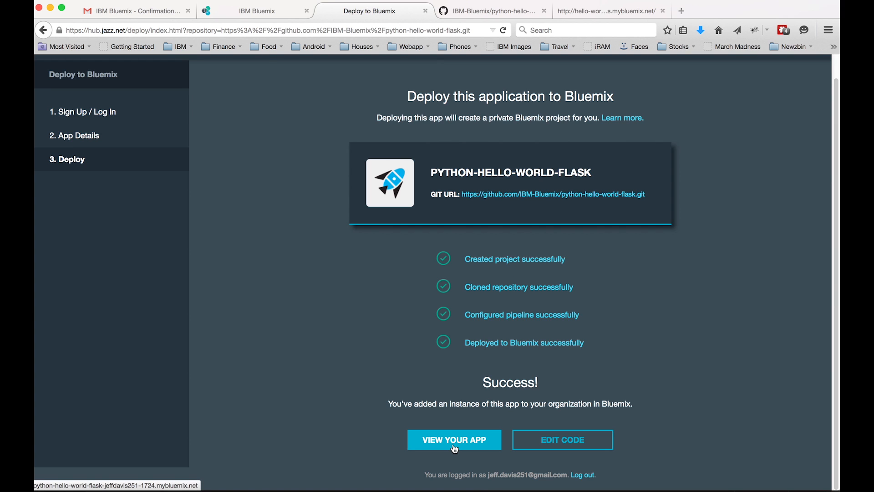
left_click(454, 439)
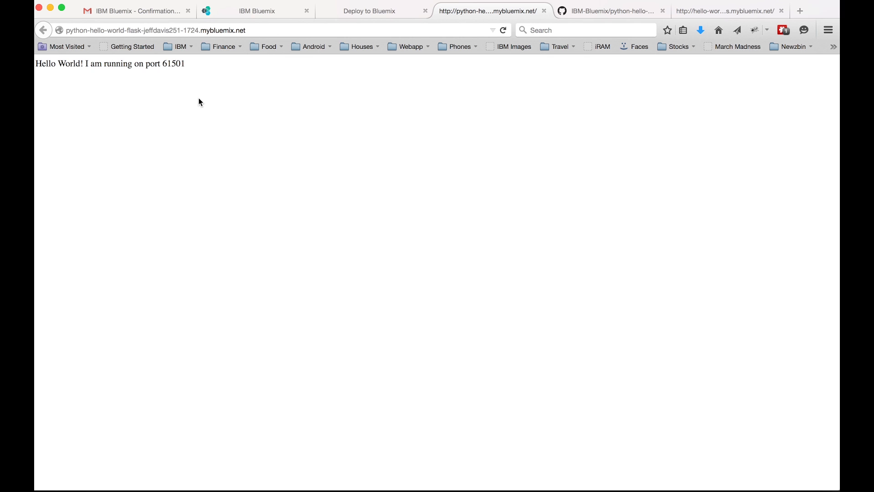